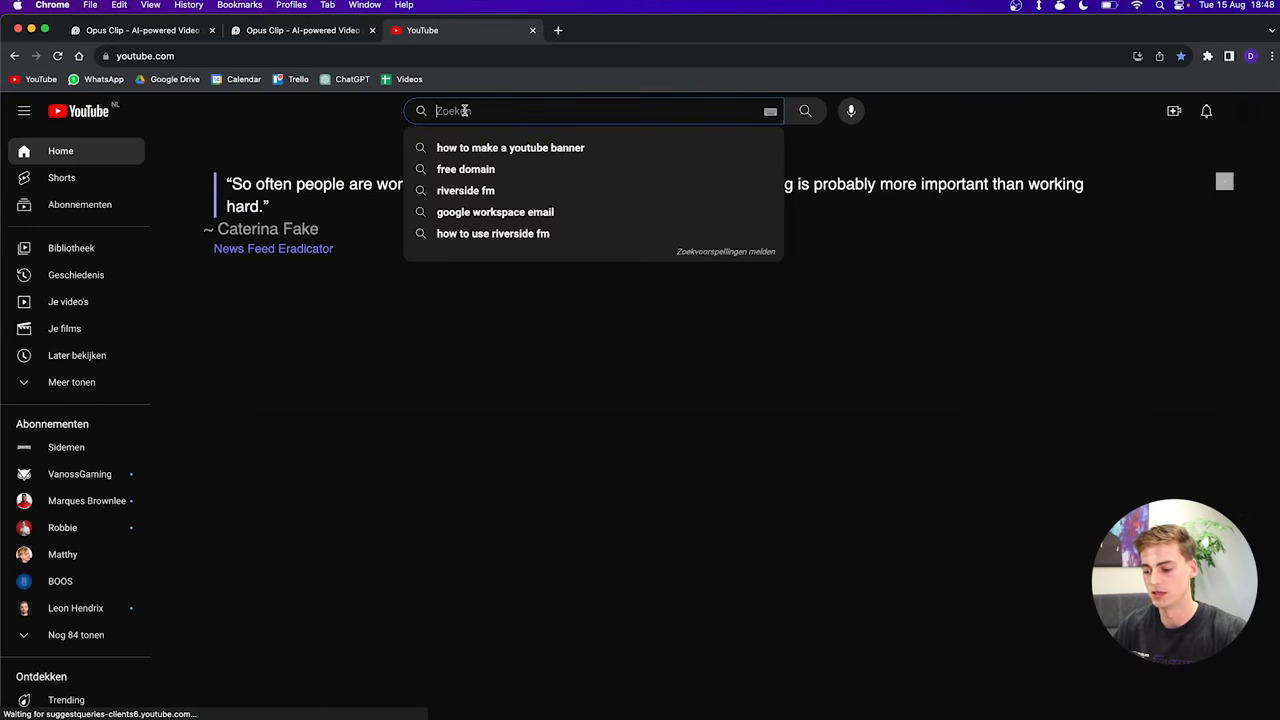
Search YouTube for 'hormozi' and pick the video about doing hard things
{"action": "type", "text": "hormozi"}
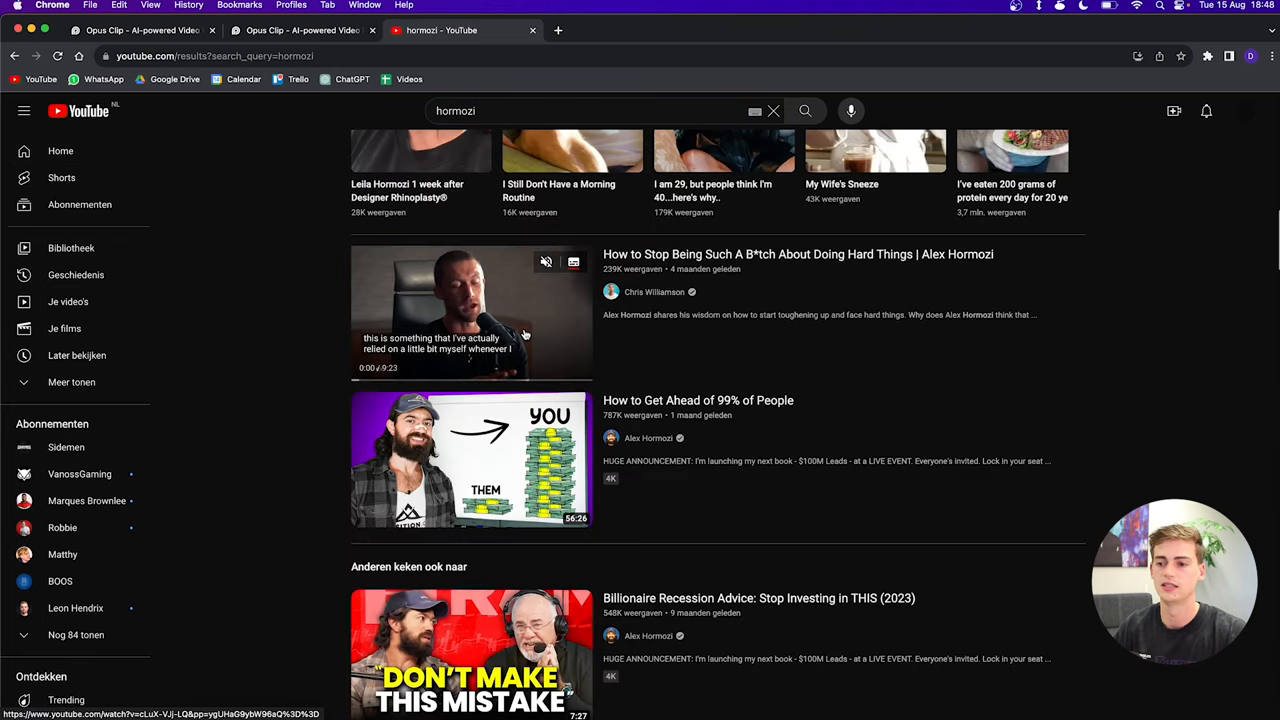
{"action": "left_click", "coordinate": [470, 312]}
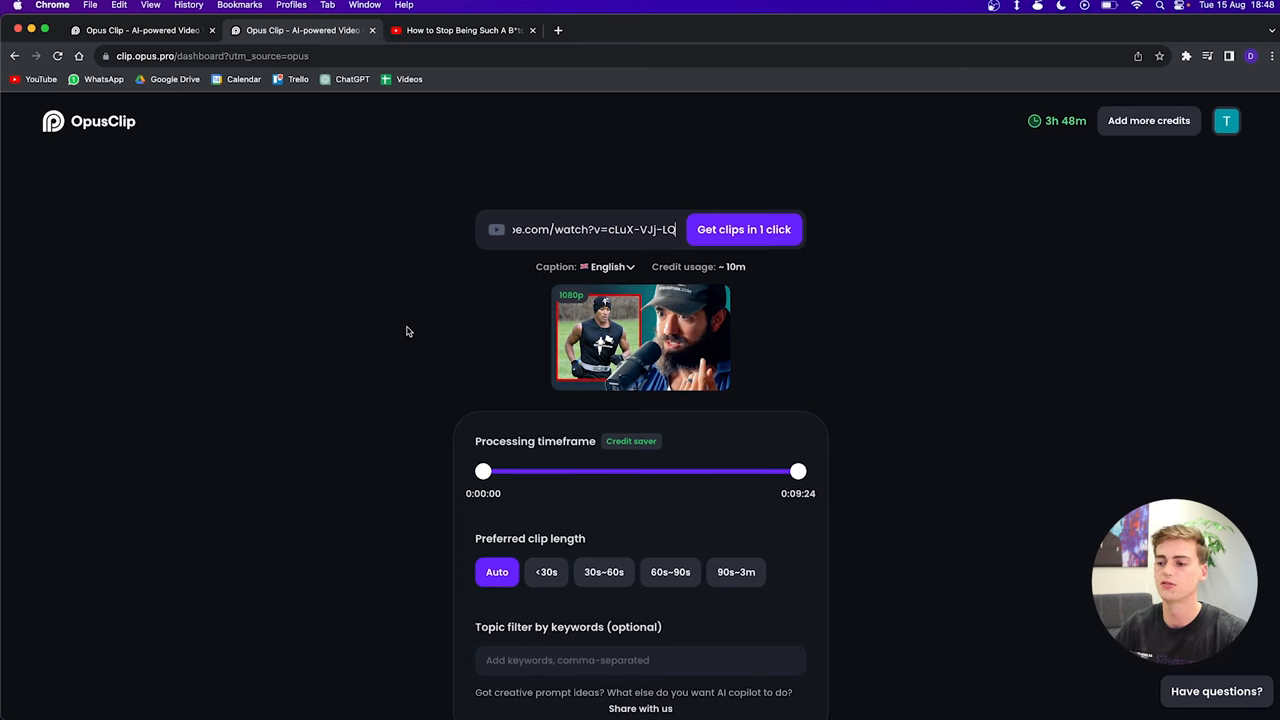
{"action": "mouse_move", "coordinate": [778, 488]}
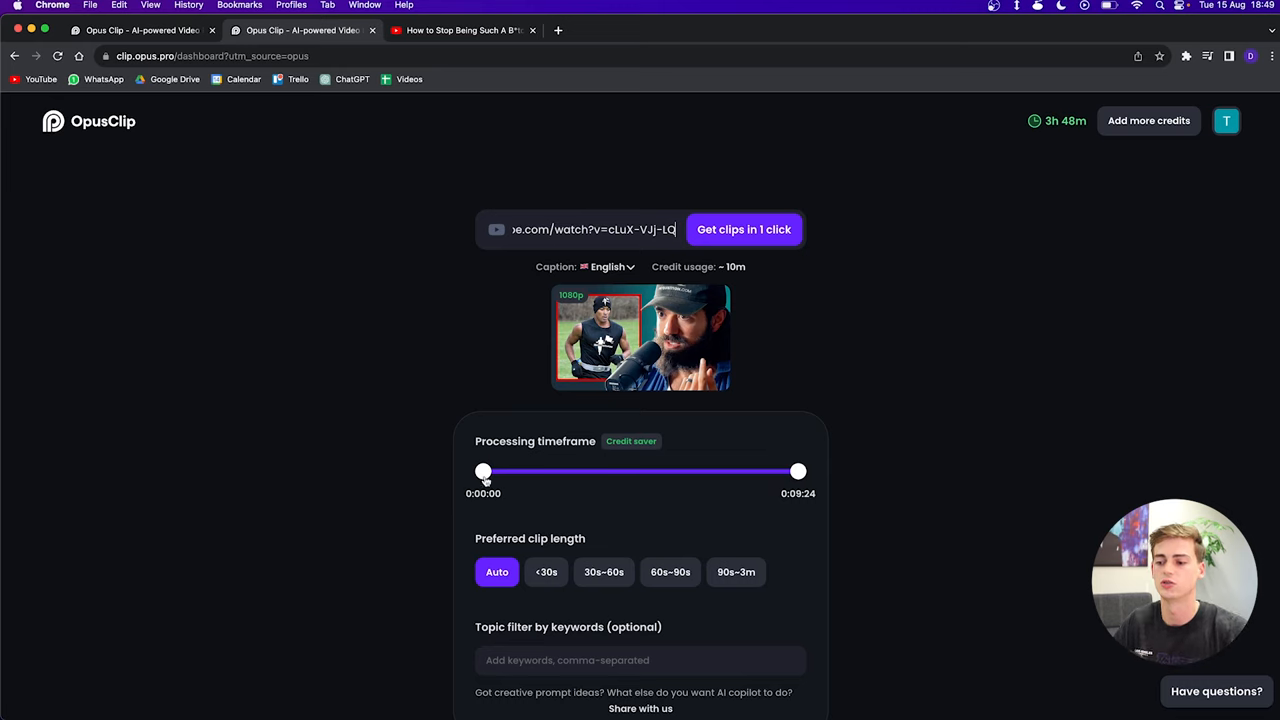
Keep processing from the video's start and prefer clip lengths under 30s and 30–60s
{"action": "left_click_drag", "start_coordinate": [484, 472], "coordinate": [528, 472]}
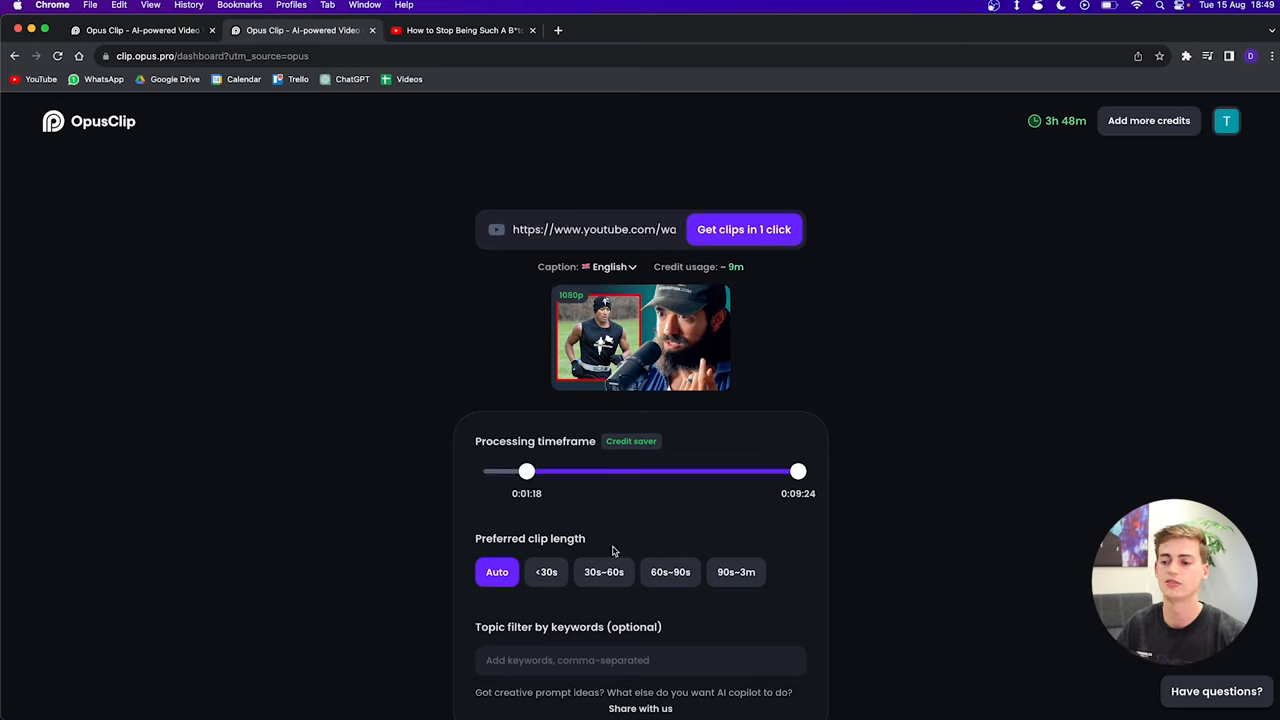
{"action": "left_click_drag", "start_coordinate": [528, 472], "coordinate": [484, 472]}
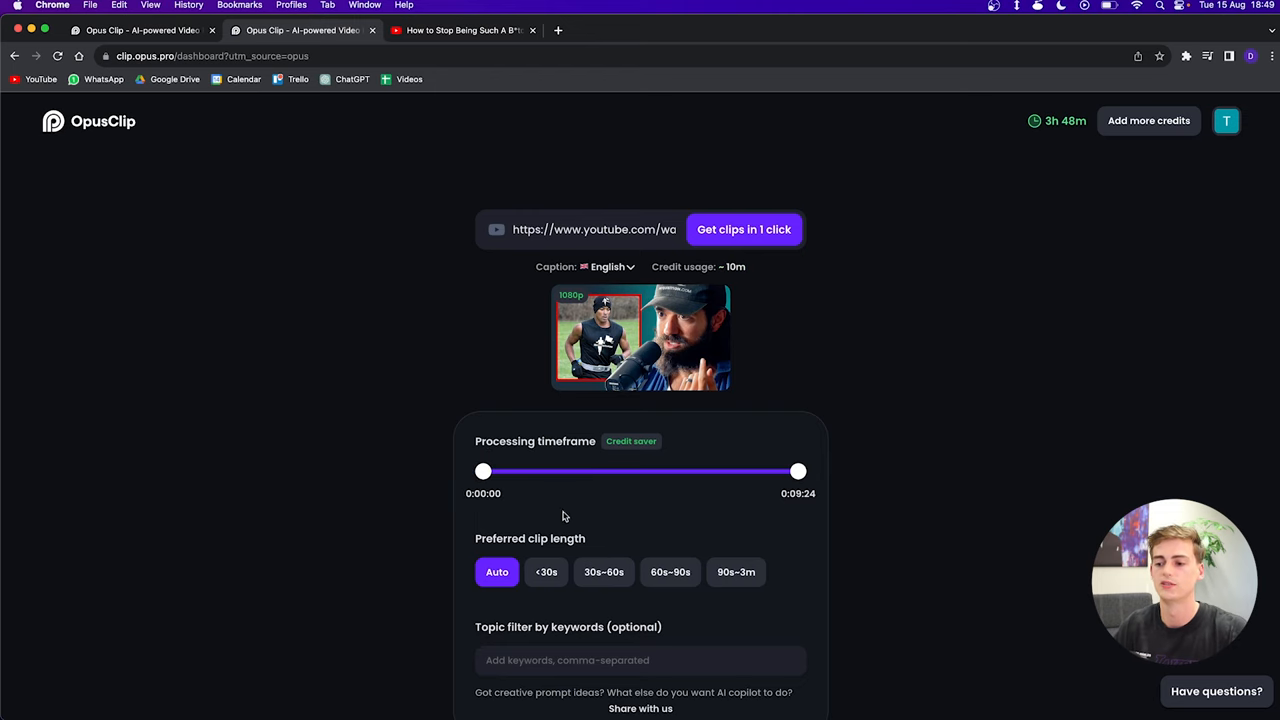
{"action": "scroll", "scroll_direction": "down", "scroll_amount": 3}
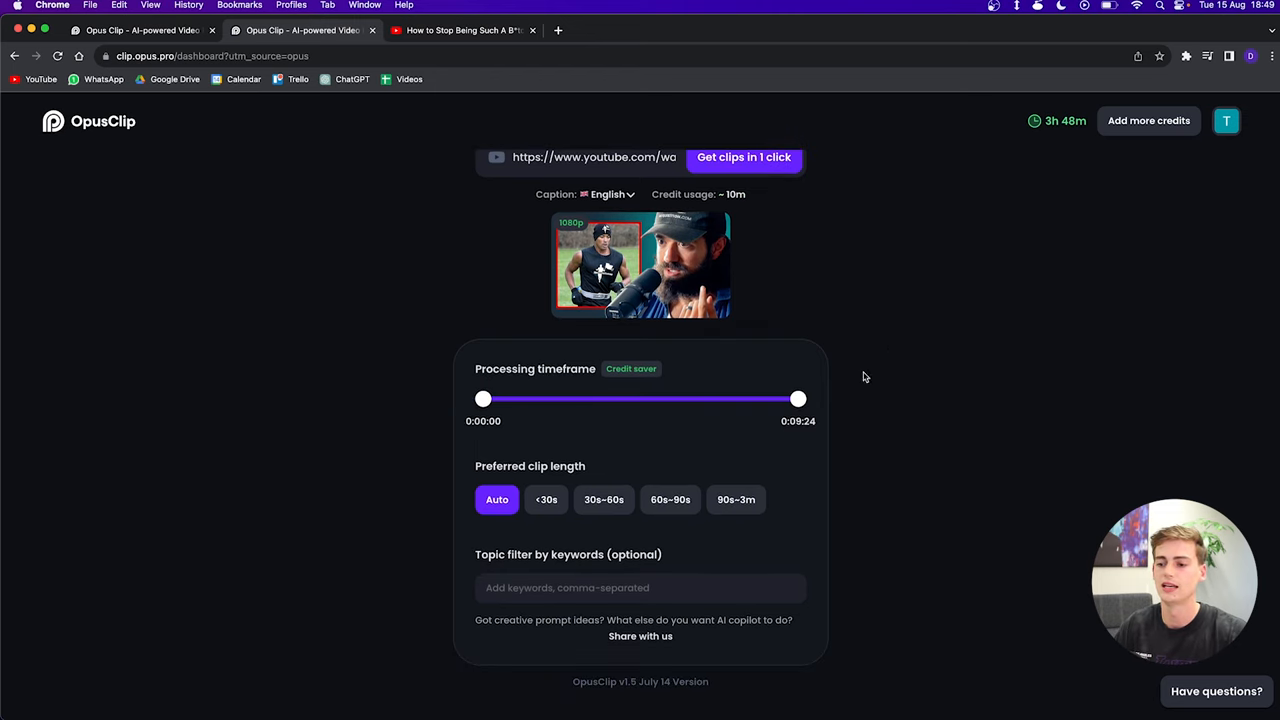
{"action": "mouse_move", "coordinate": [504, 454]}
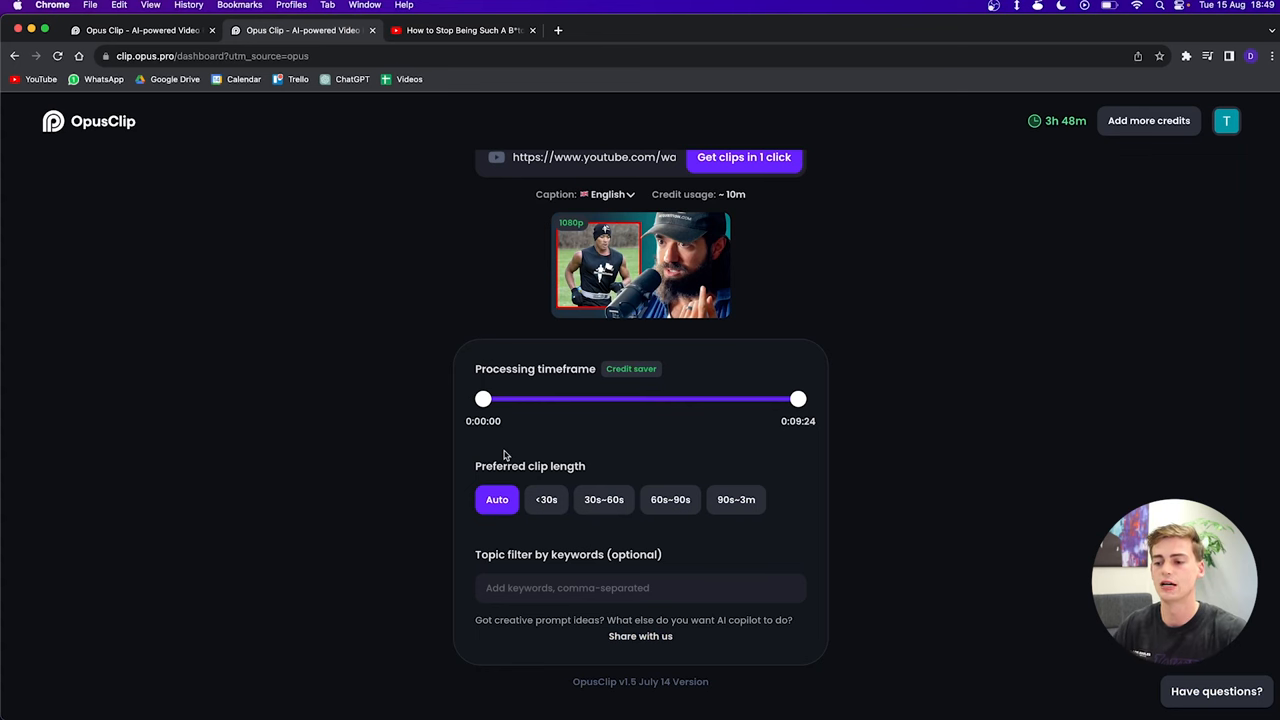
{"action": "left_click", "coordinate": [546, 500]}
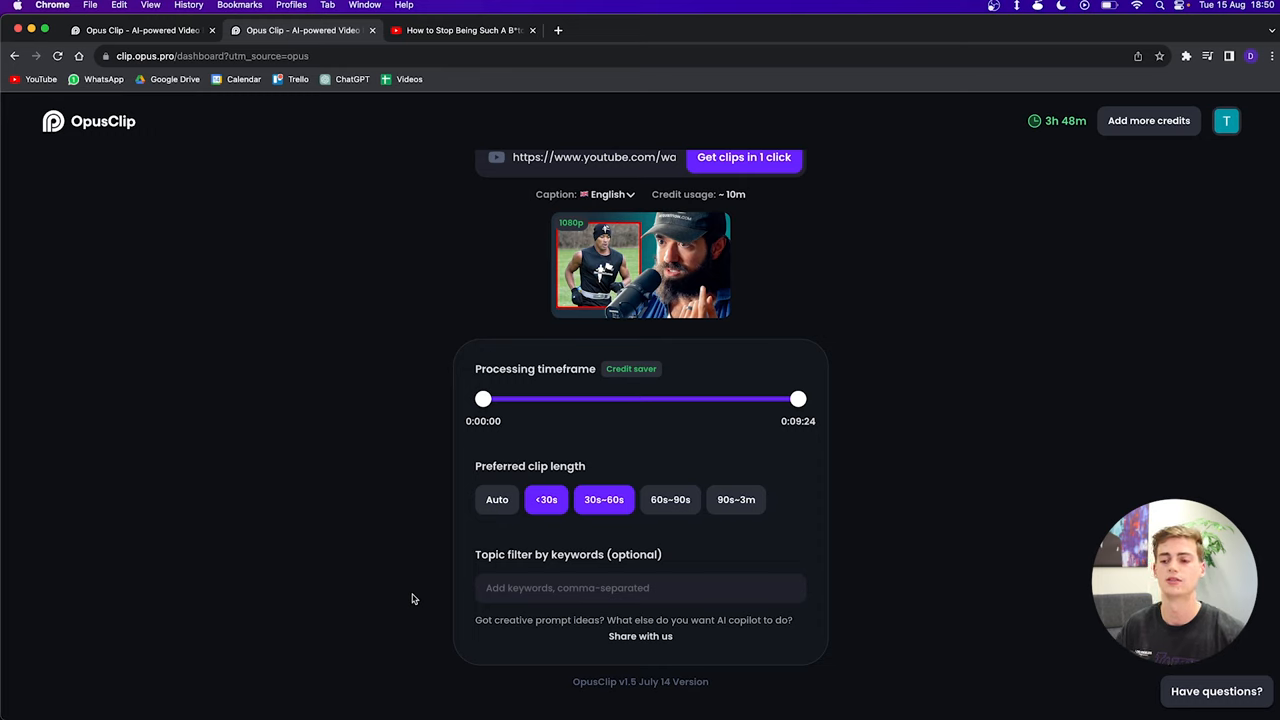
{"action": "mouse_move", "coordinate": [476, 616]}
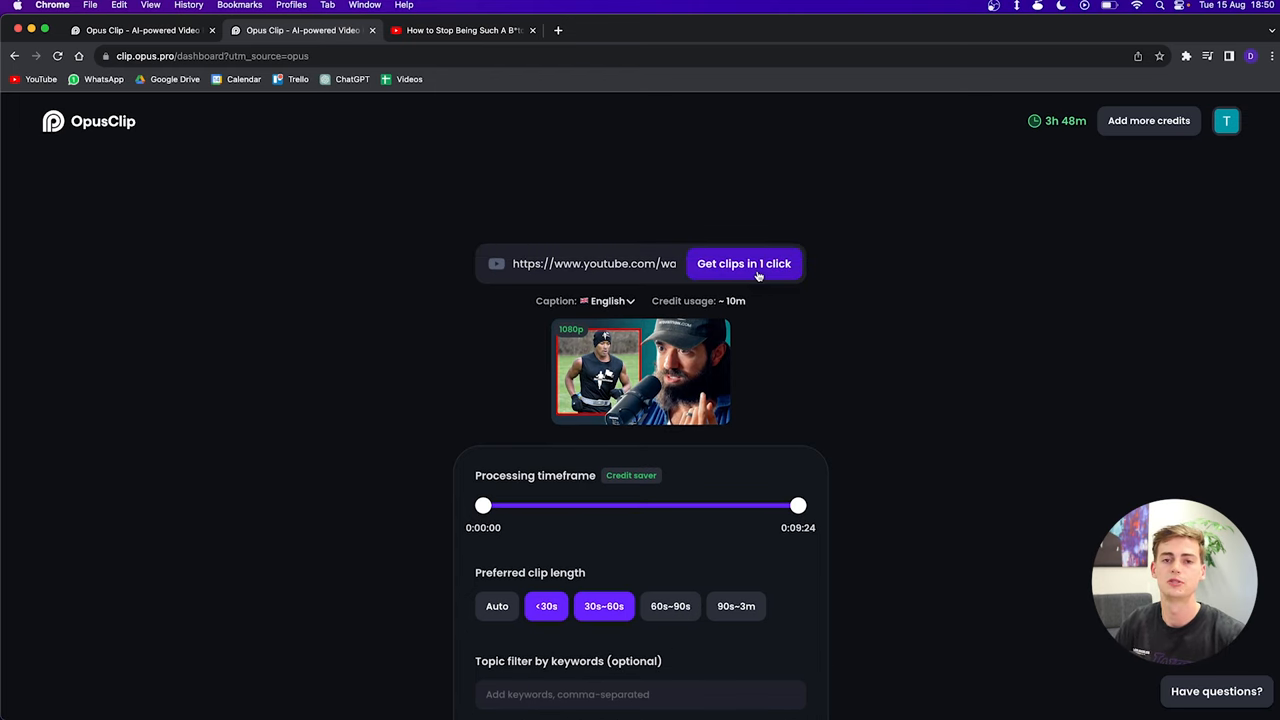
Generate short clips from the Hormozi video in one go
{"action": "left_click", "coordinate": [744, 264]}
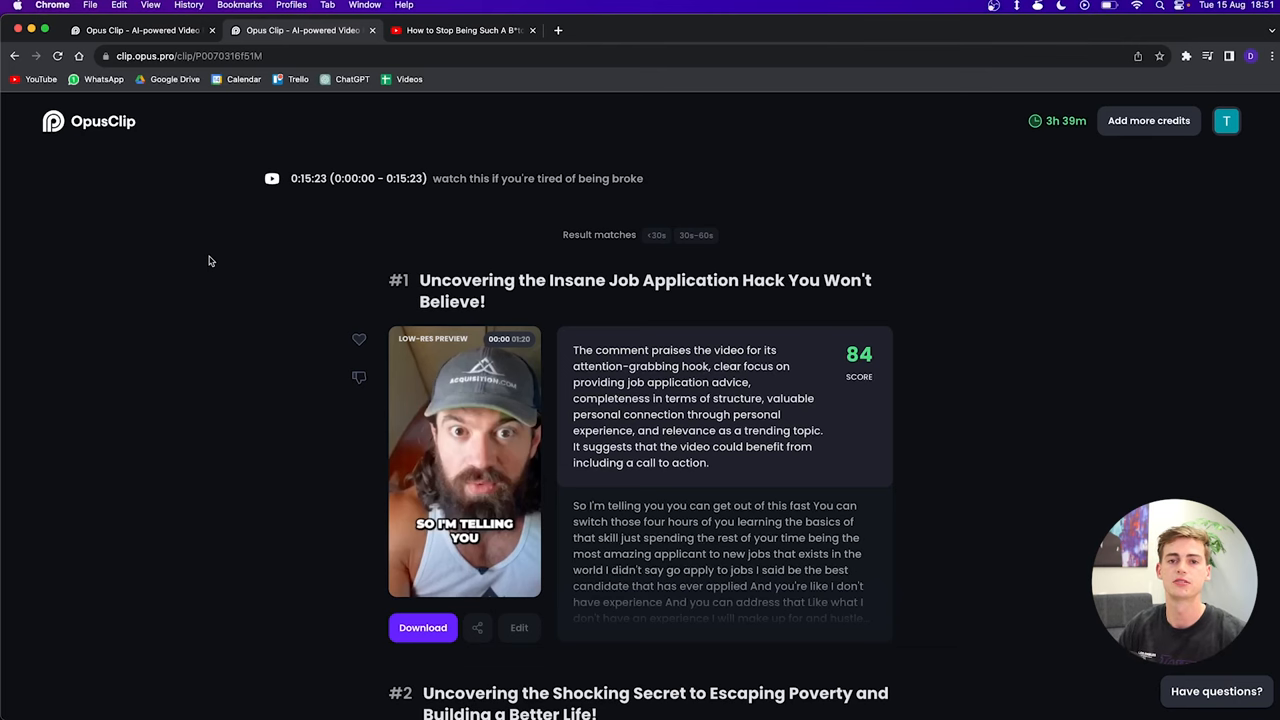
{"action": "mouse_move", "coordinate": [882, 260]}
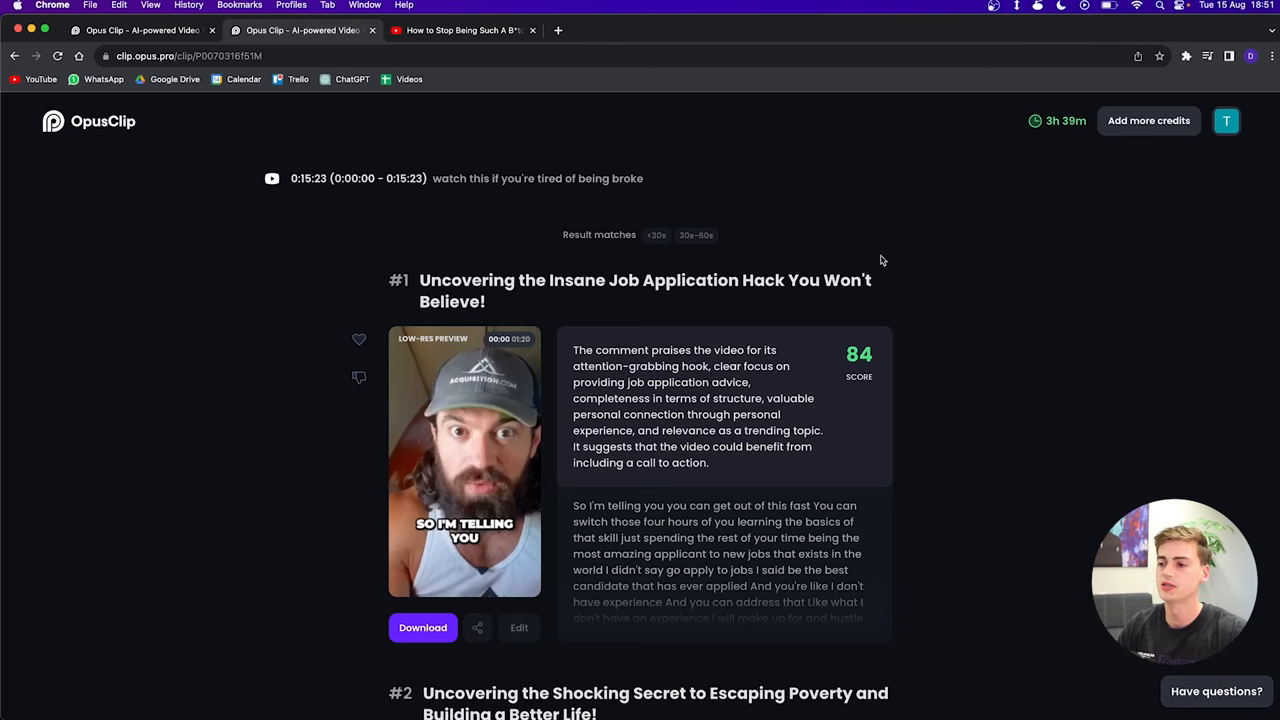
{"action": "mouse_move", "coordinate": [898, 364]}
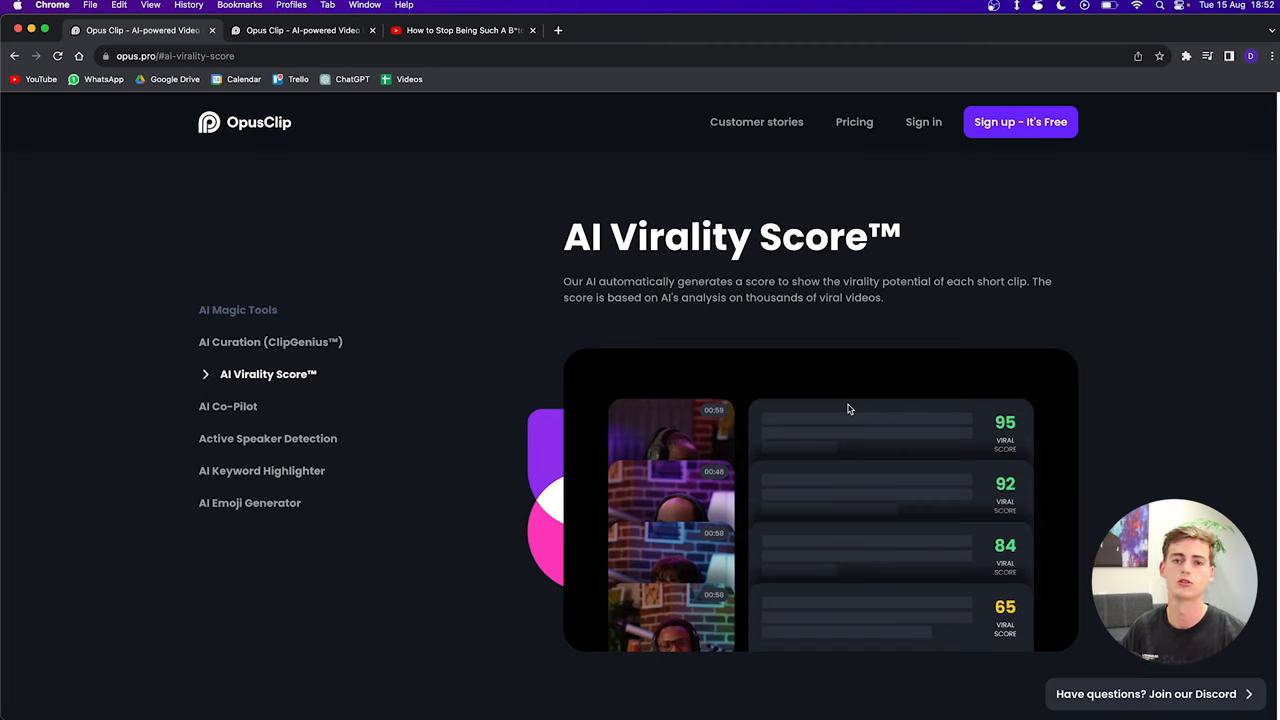
{"action": "mouse_move", "coordinate": [510, 296]}
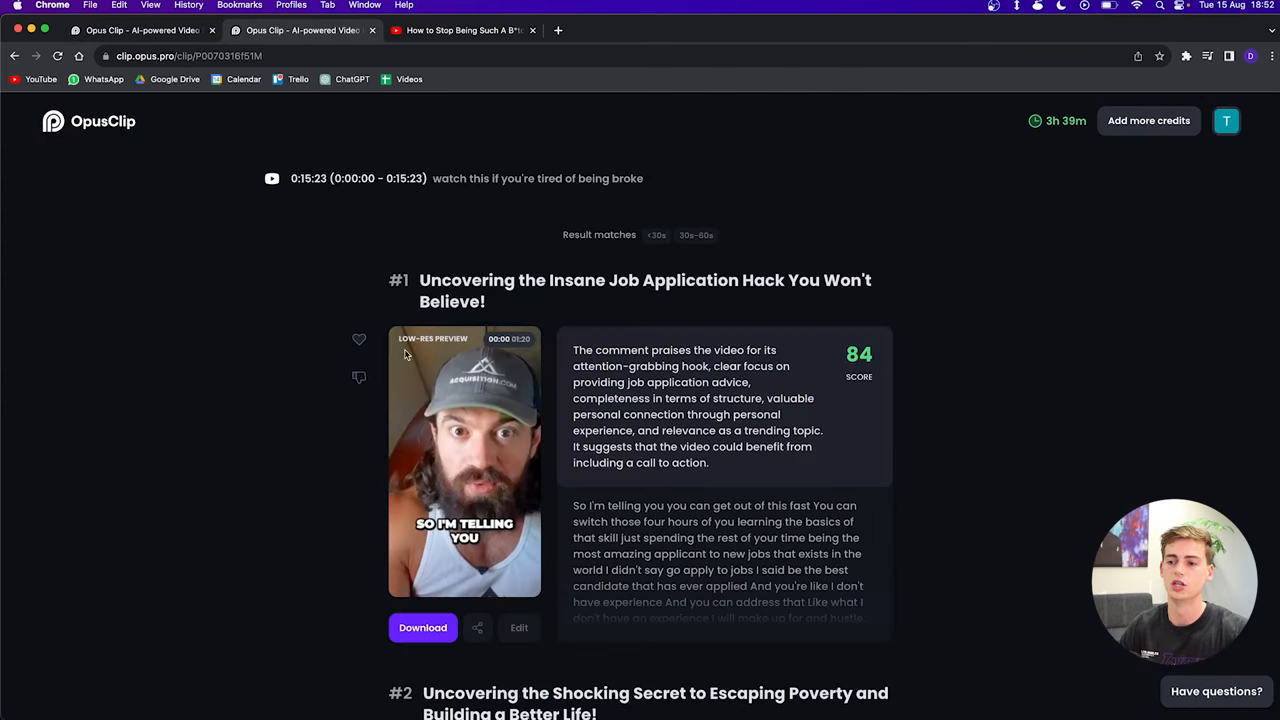
{"action": "scroll", "scroll_direction": "down", "scroll_amount": 3}
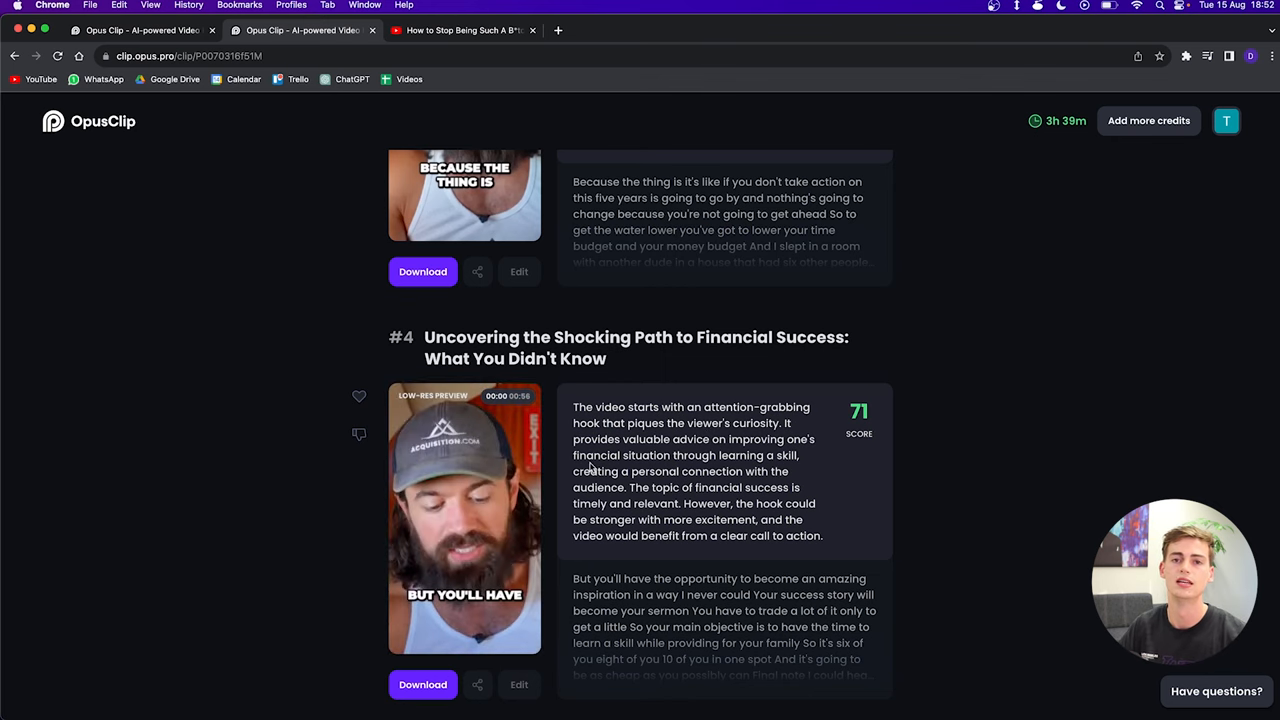
{"action": "scroll", "scroll_direction": "up", "scroll_amount": 3}
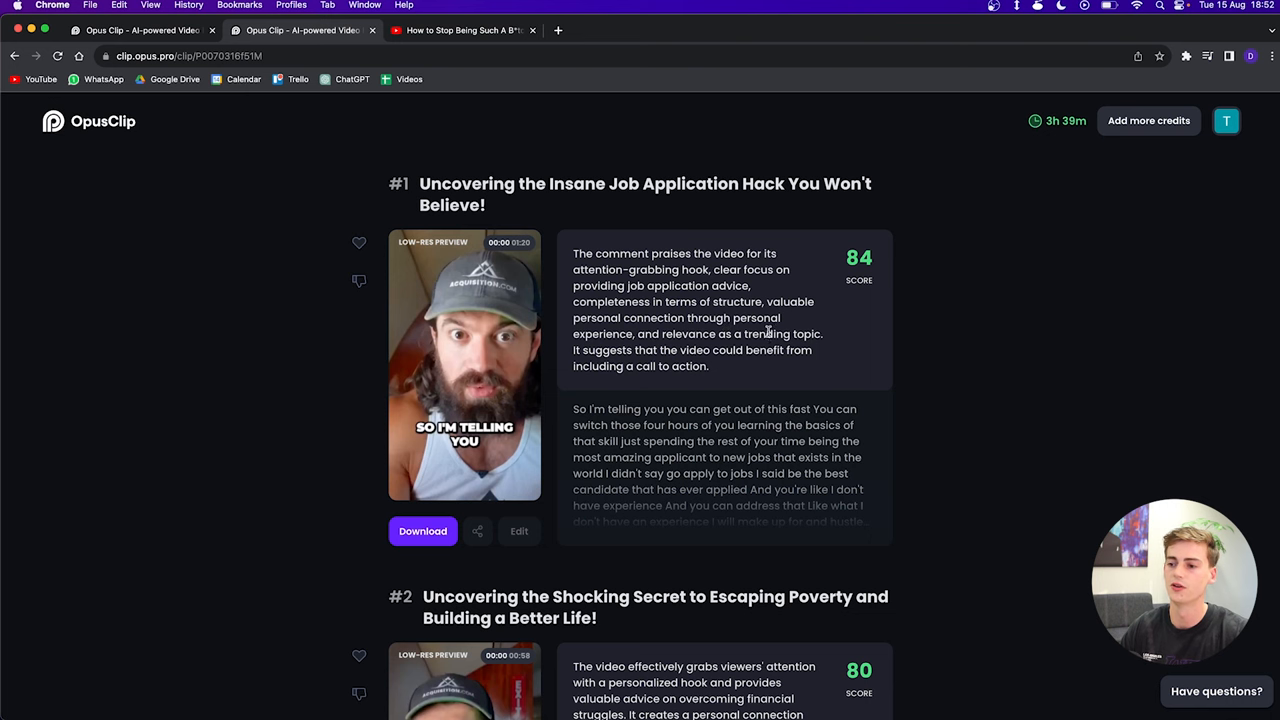
{"action": "scroll", "scroll_direction": "down", "scroll_amount": 3}
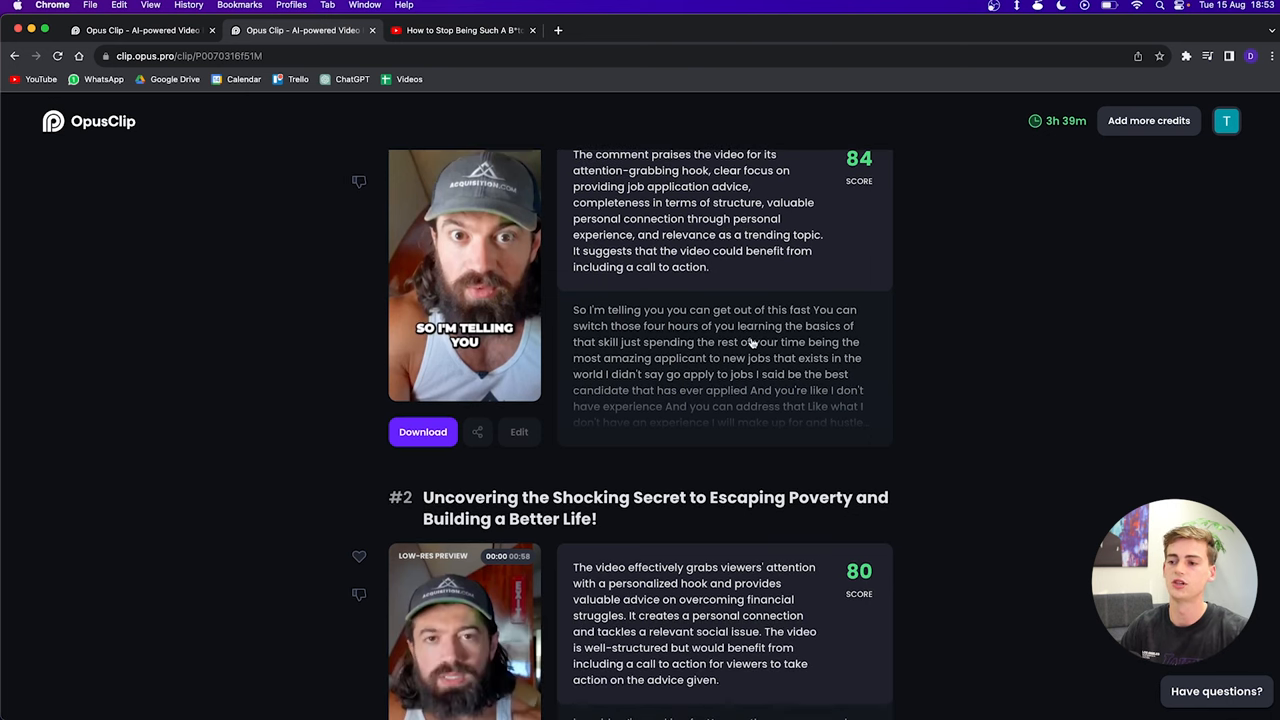
{"action": "scroll", "scroll_direction": "up", "scroll_amount": 3}
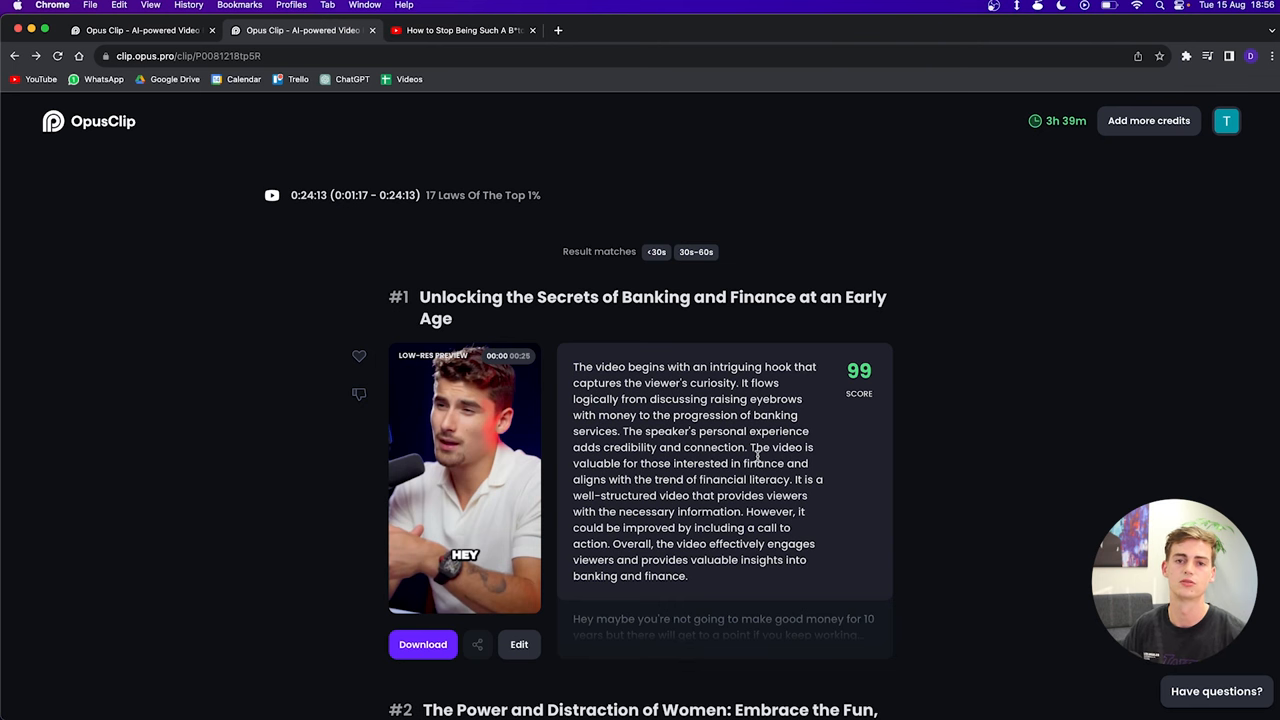
Bring the top-scoring banking clip into the editor and move to the Brand settings
{"action": "left_click", "coordinate": [520, 644]}
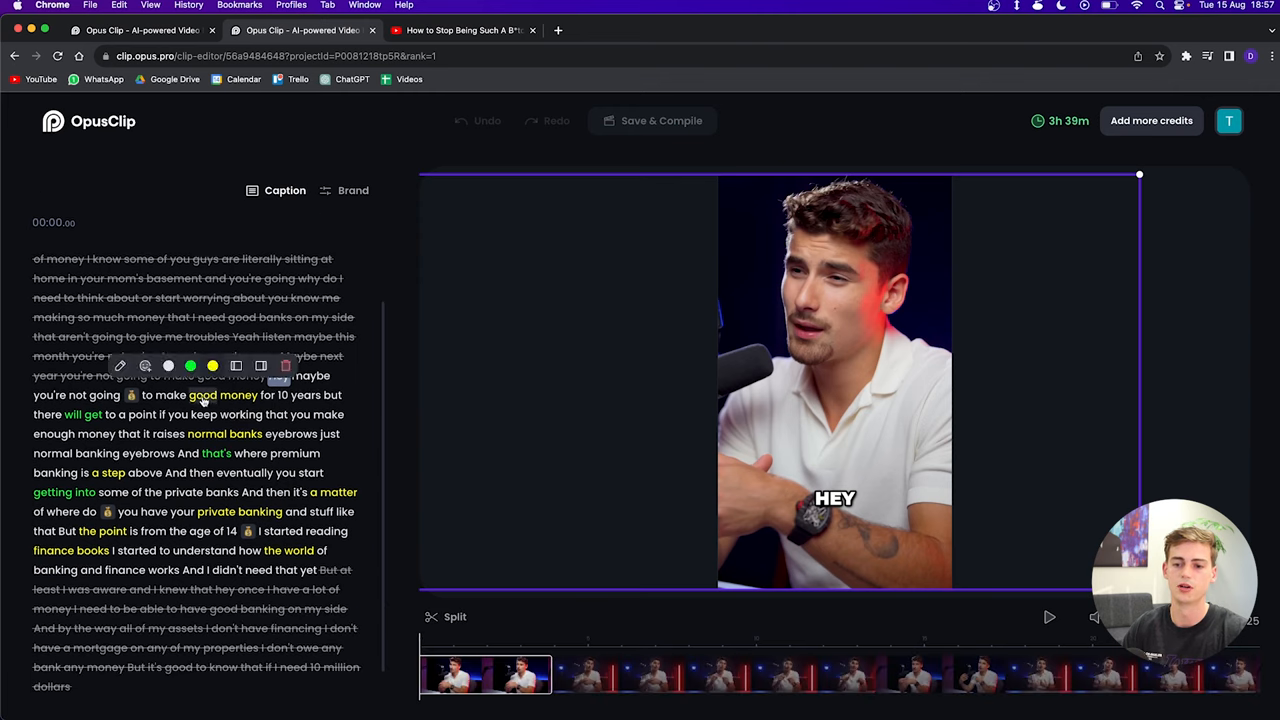
{"action": "left_click", "coordinate": [1048, 616]}
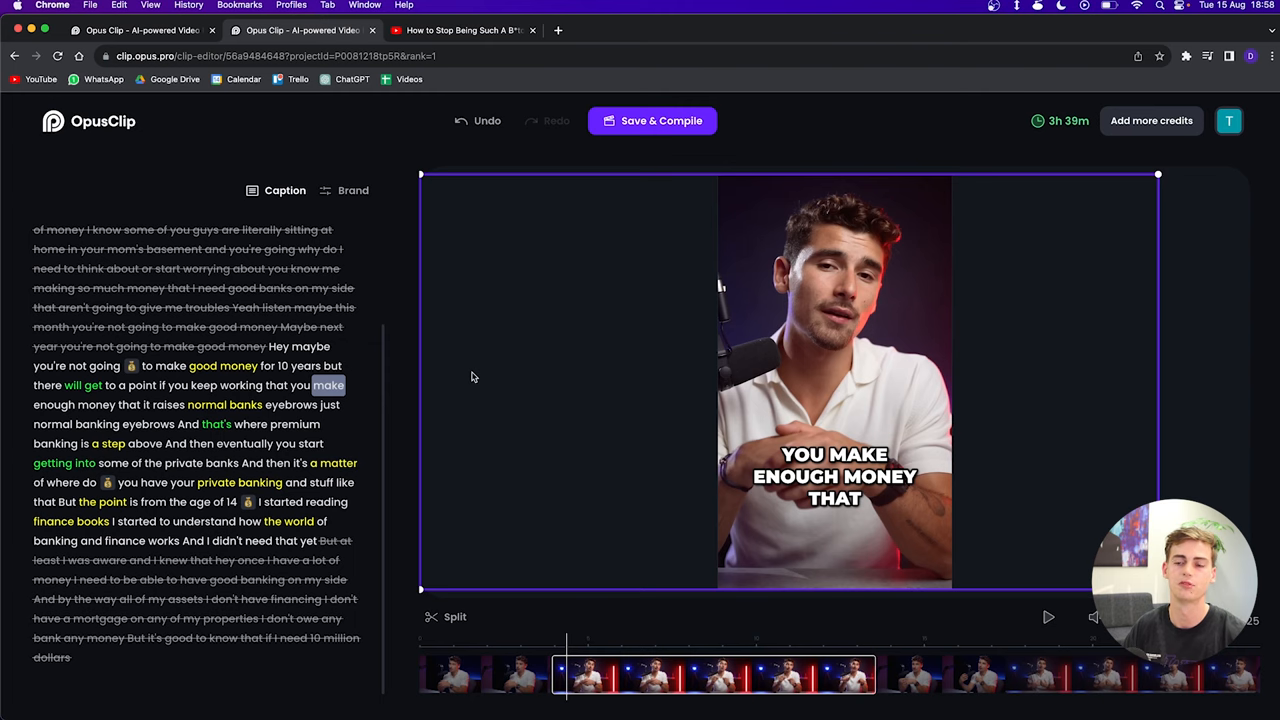
{"action": "mouse_move", "coordinate": [952, 412]}
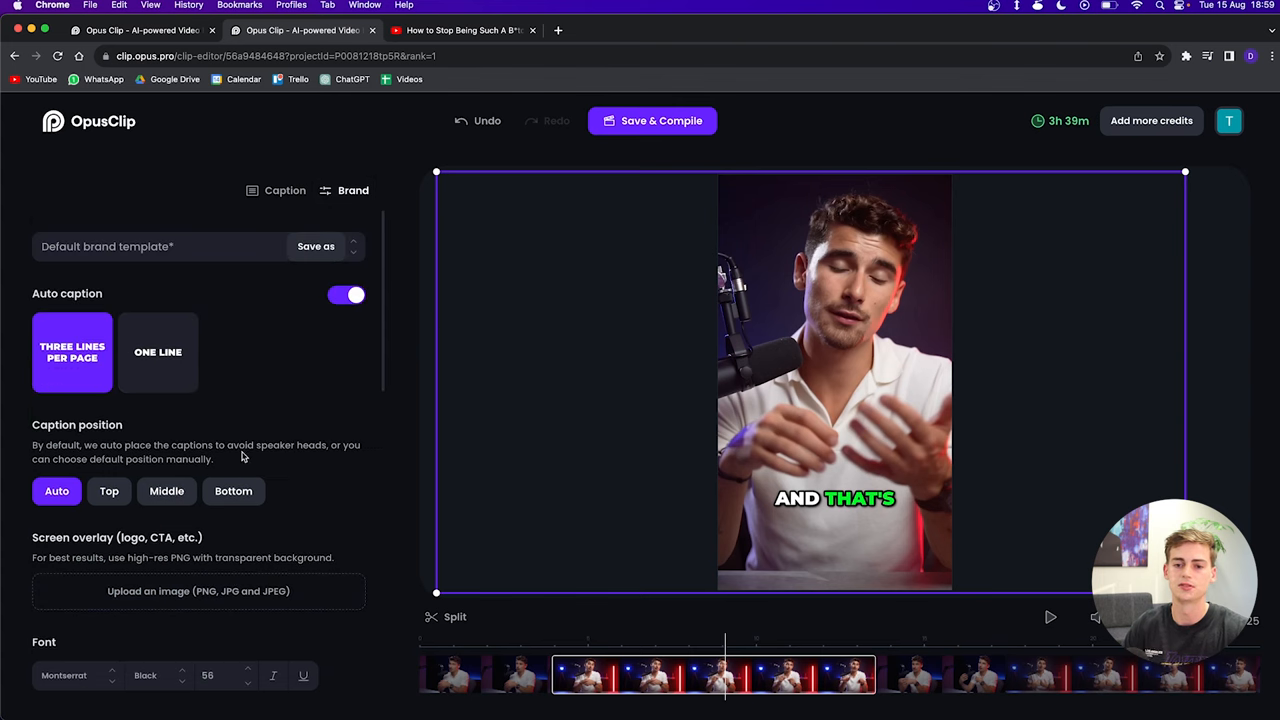
{"action": "mouse_move", "coordinate": [64, 374]}
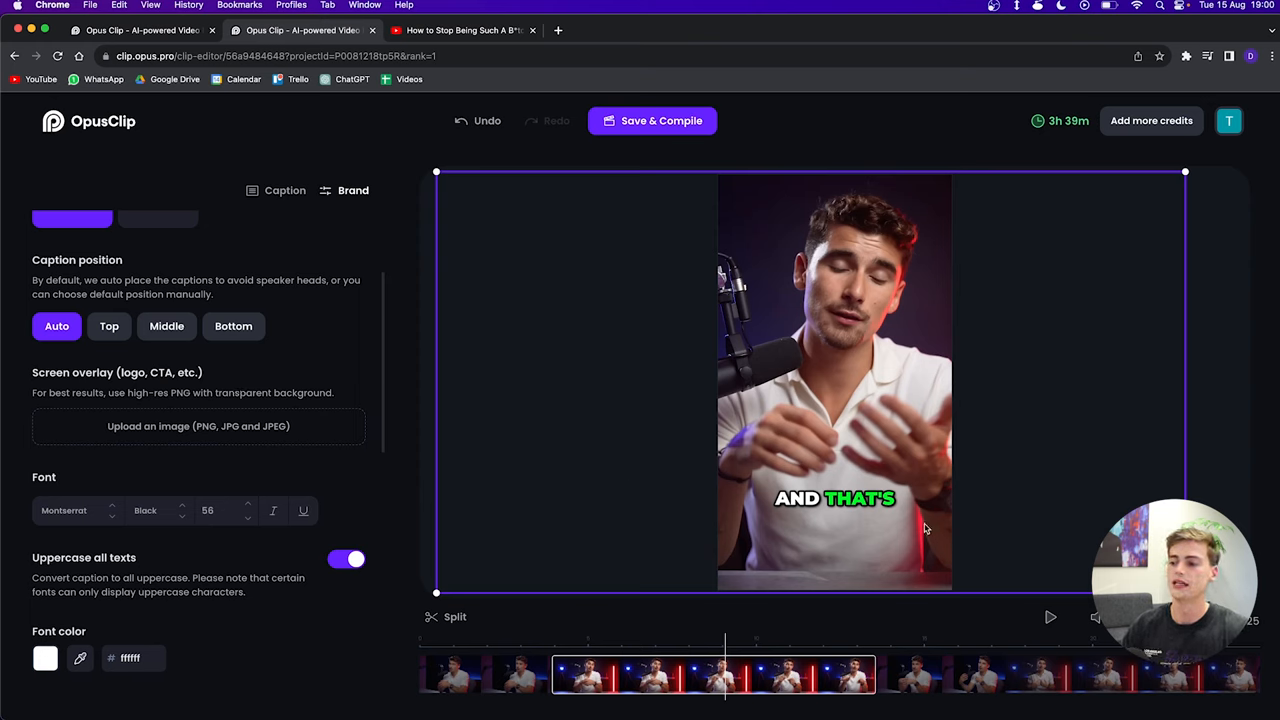
{"action": "mouse_move", "coordinate": [466, 436]}
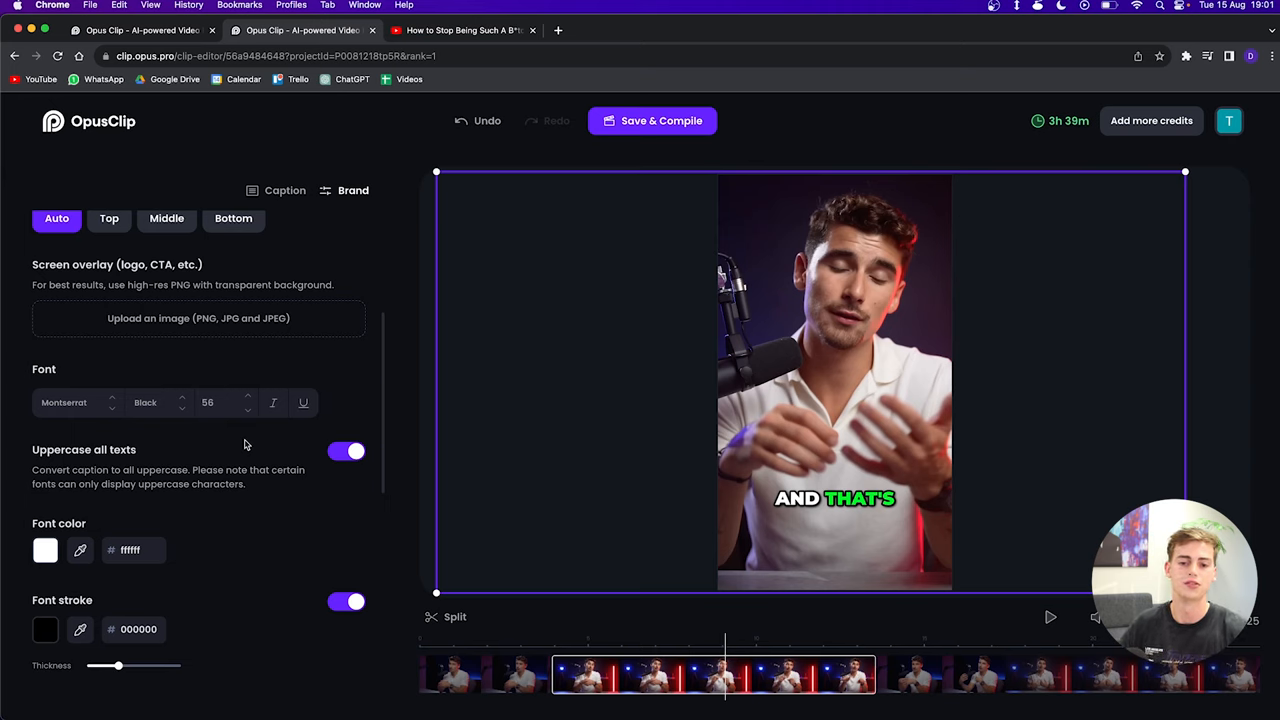
Make Anton the caption font, toggling all-uppercase off and back on
{"action": "left_click", "coordinate": [76, 402]}
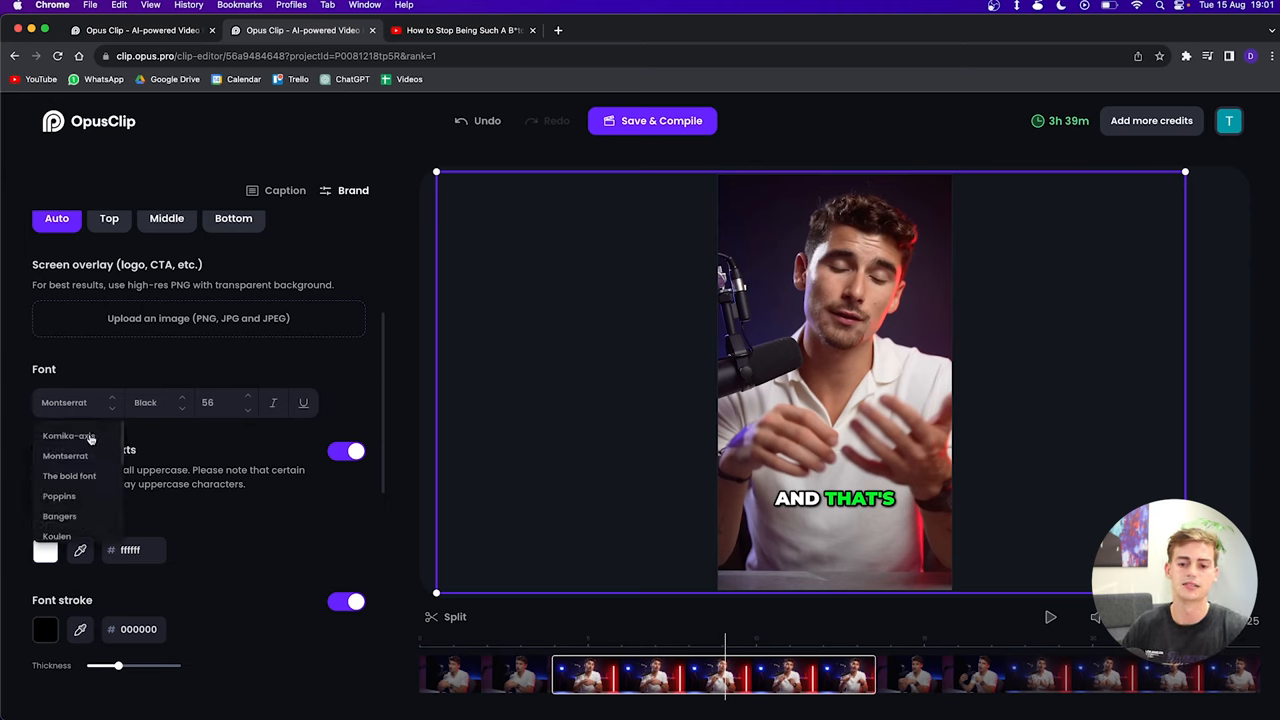
{"action": "mouse_move", "coordinate": [324, 496]}
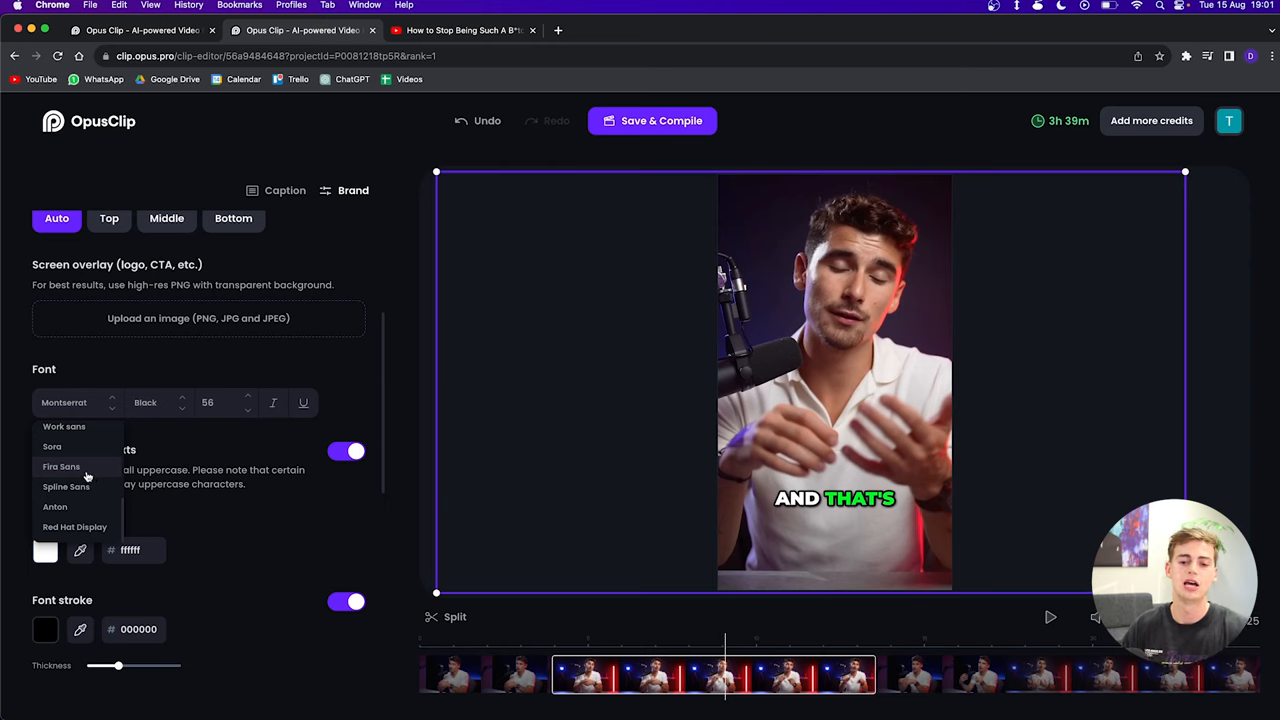
{"action": "left_click", "coordinate": [66, 486]}
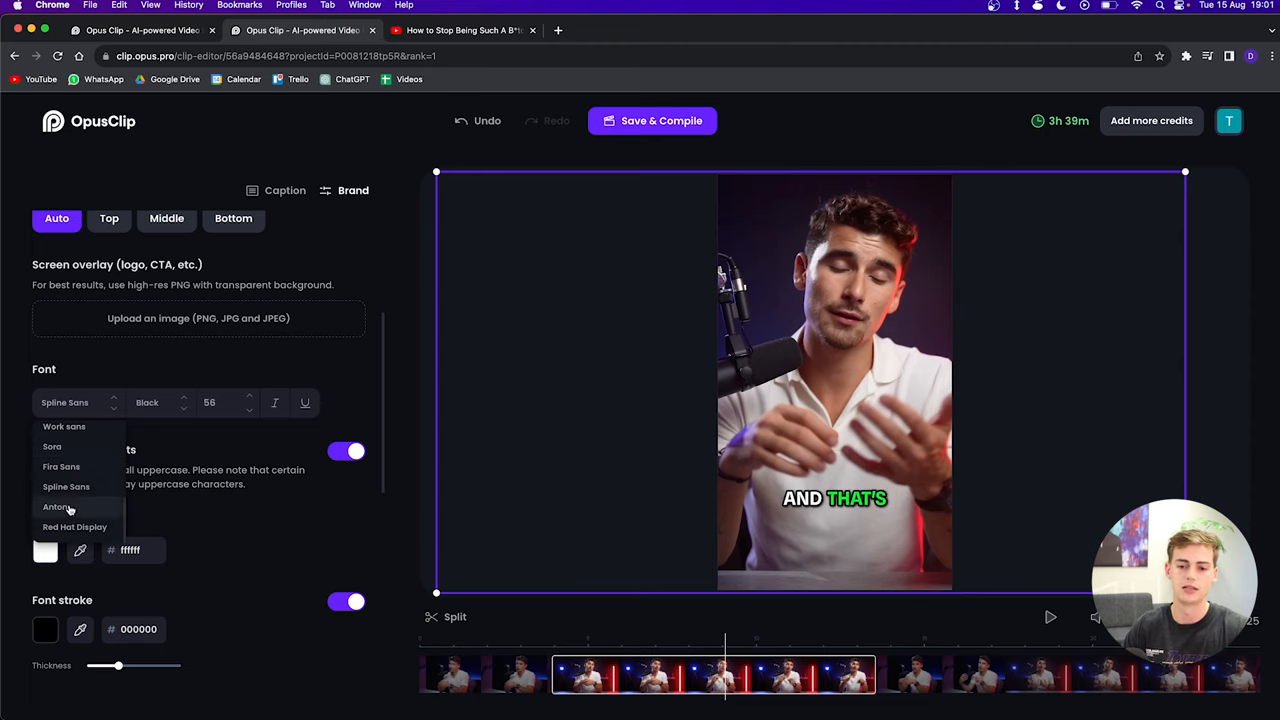
{"action": "left_click", "coordinate": [56, 508]}
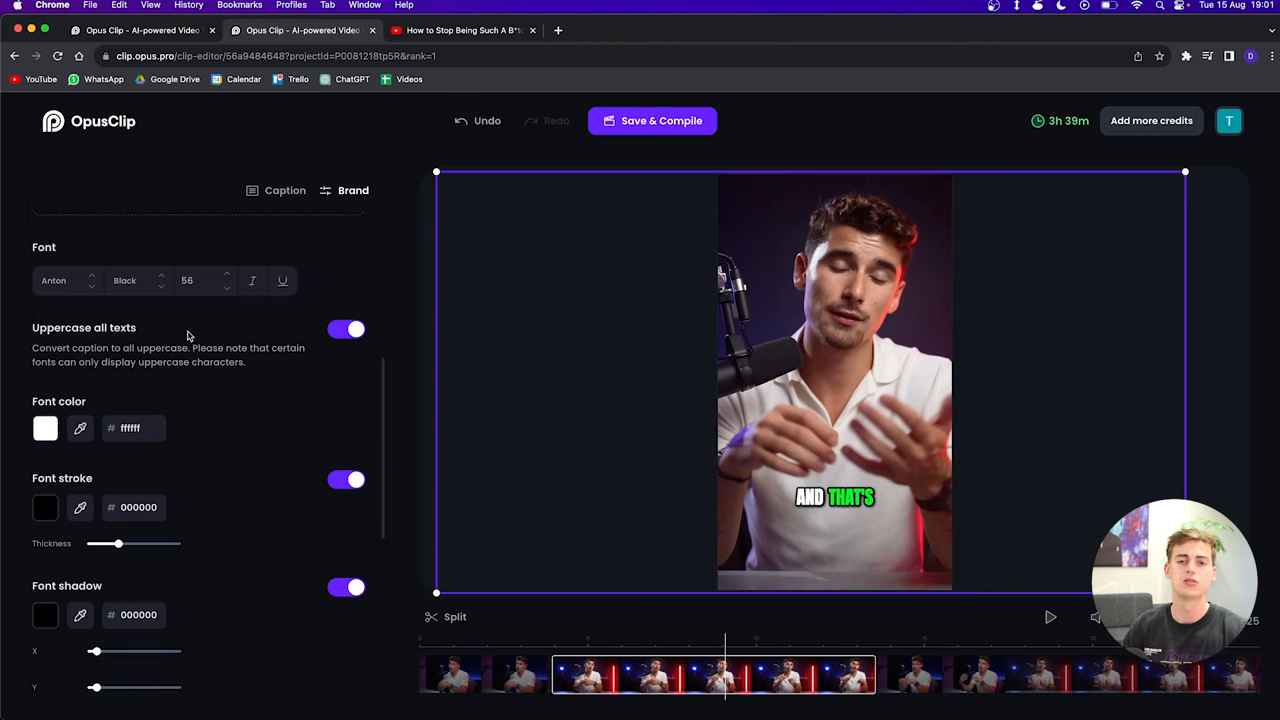
{"action": "left_click", "coordinate": [346, 328]}
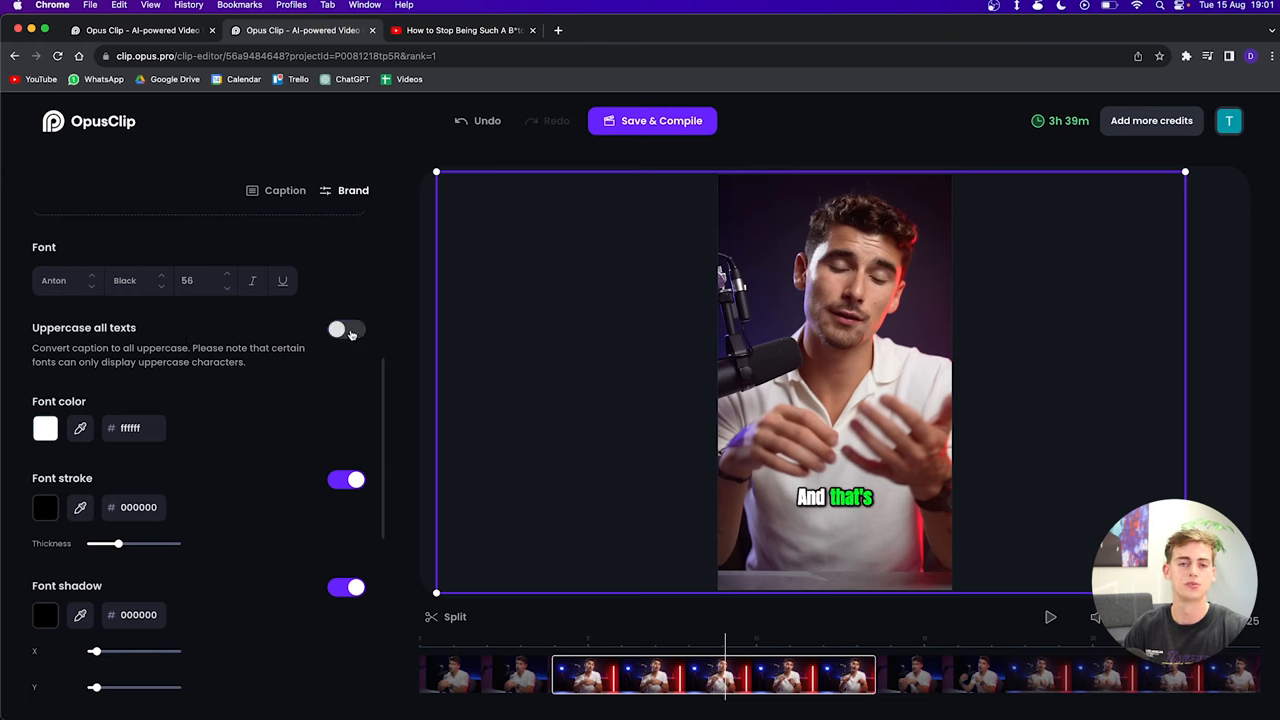
{"action": "left_click", "coordinate": [346, 328]}
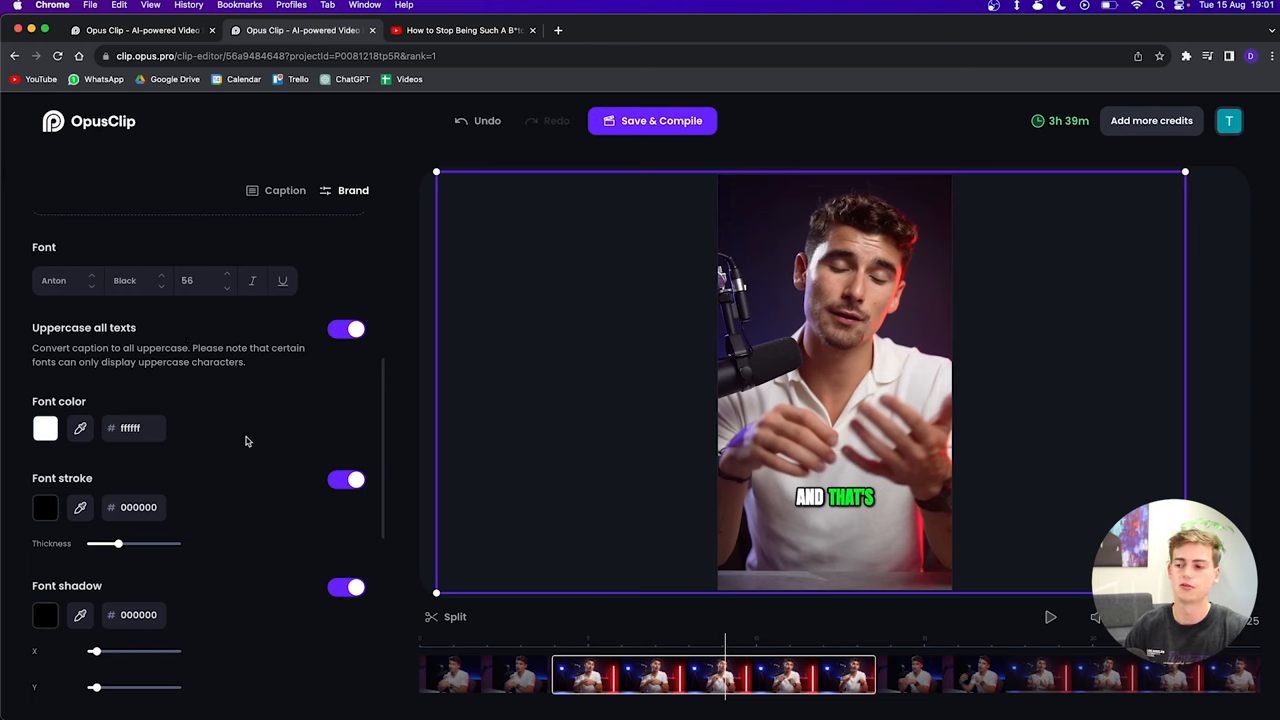
Recolour the two AI keyword highlight swatches to 3B05F7 and 0377FF
{"action": "scroll", "scroll_direction": "down", "scroll_amount": 3}
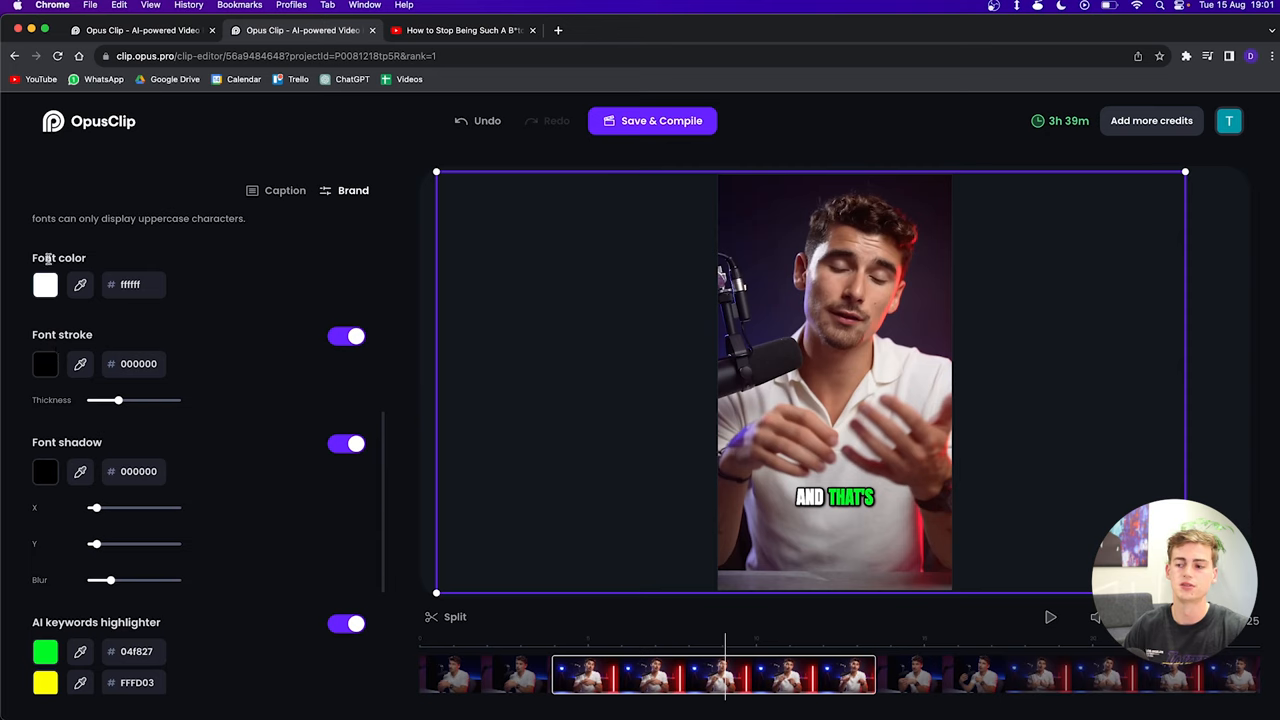
{"action": "left_click", "coordinate": [44, 284]}
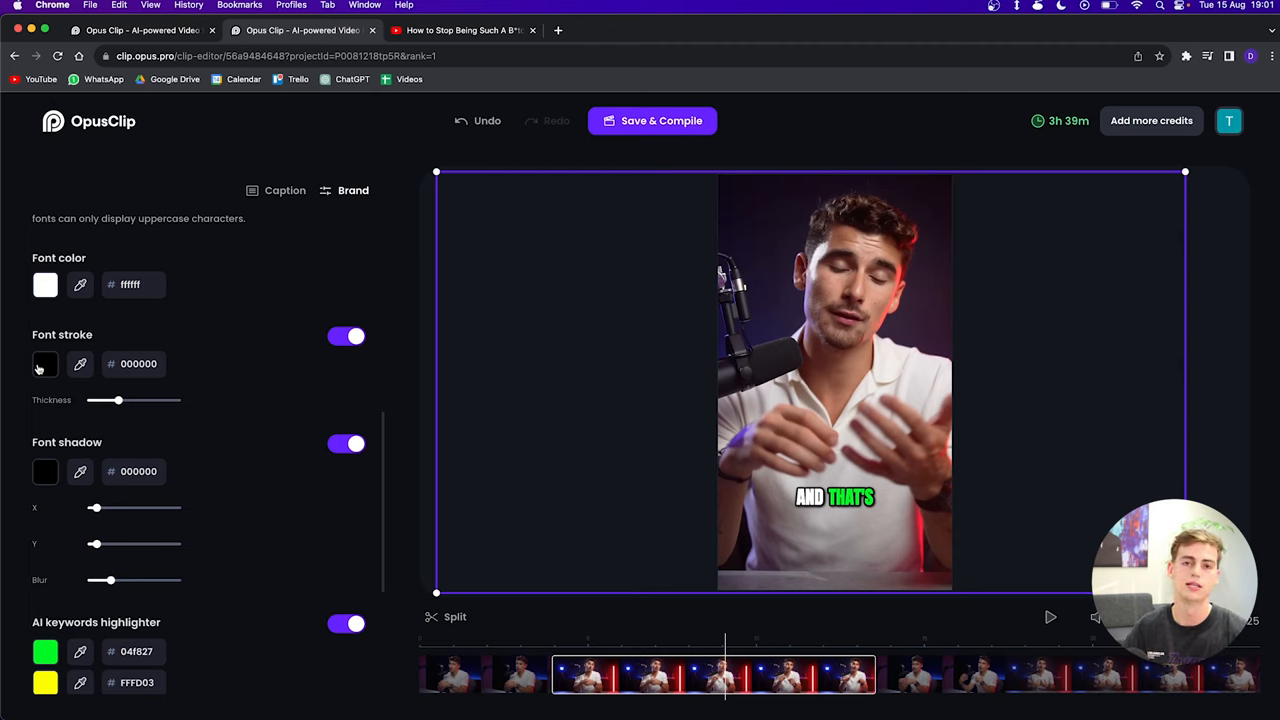
{"action": "scroll", "scroll_direction": "down", "scroll_amount": 3}
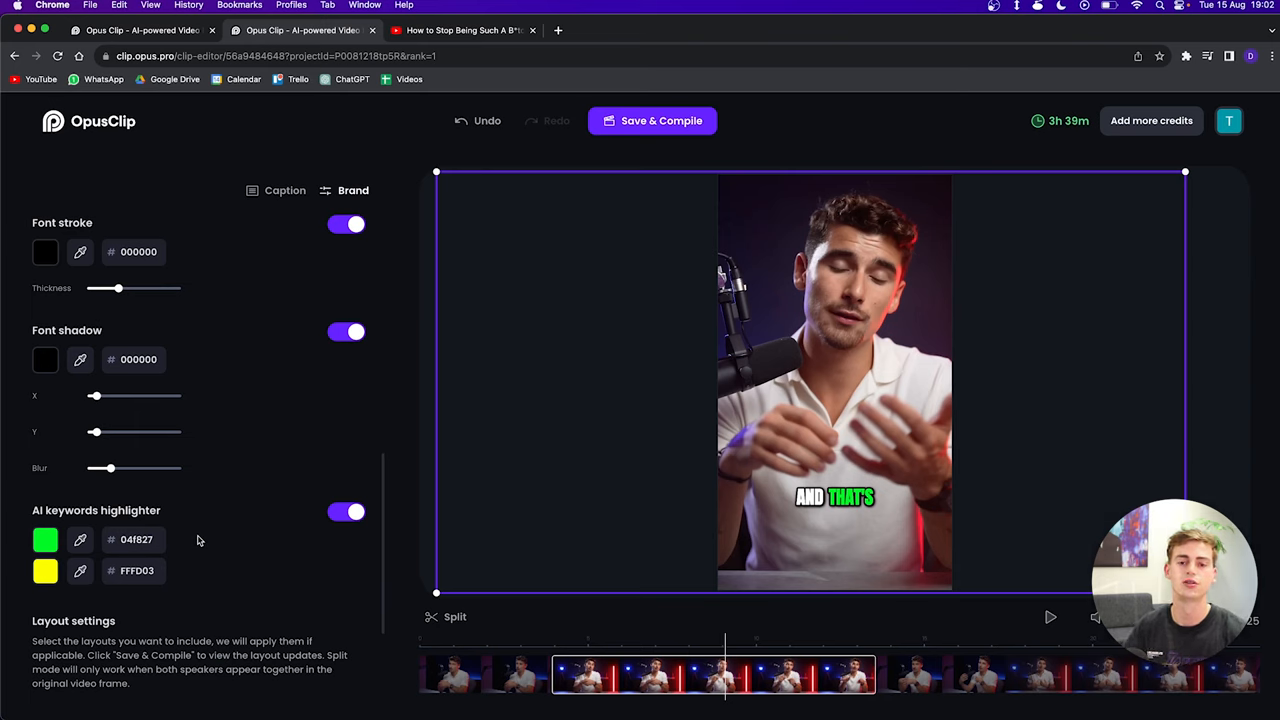
{"action": "mouse_move", "coordinate": [184, 540]}
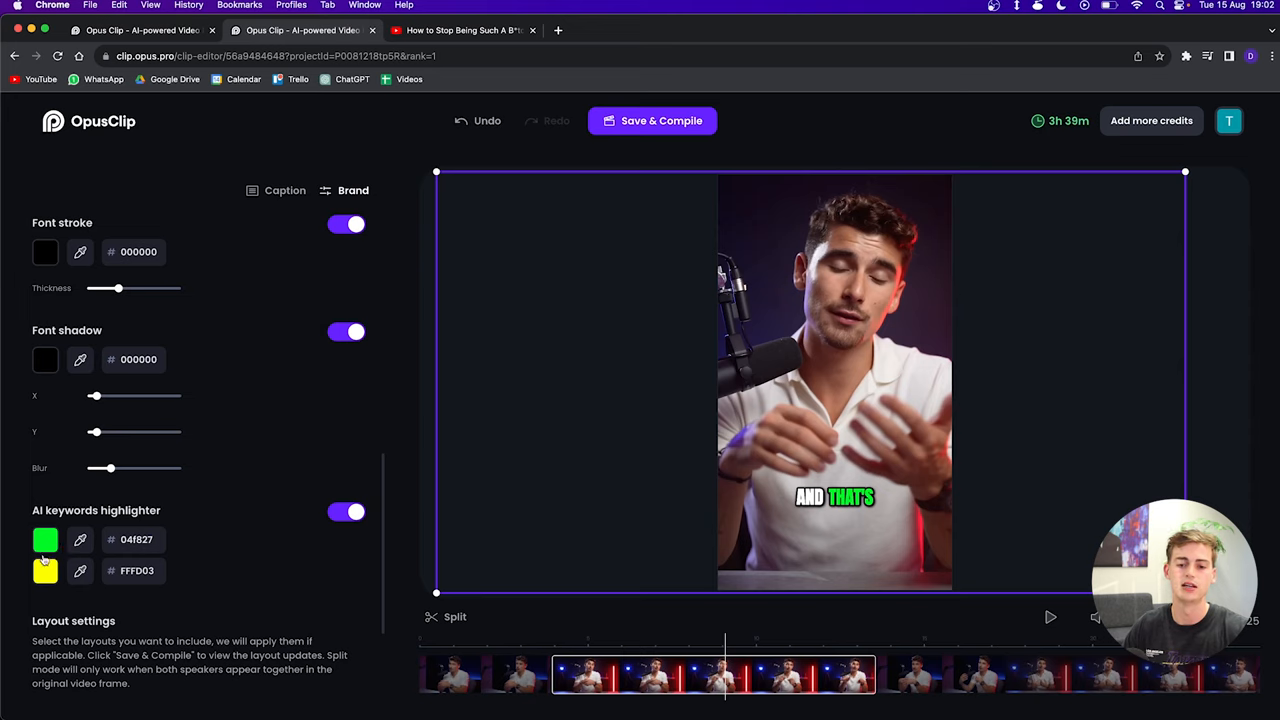
{"action": "left_click", "coordinate": [44, 540]}
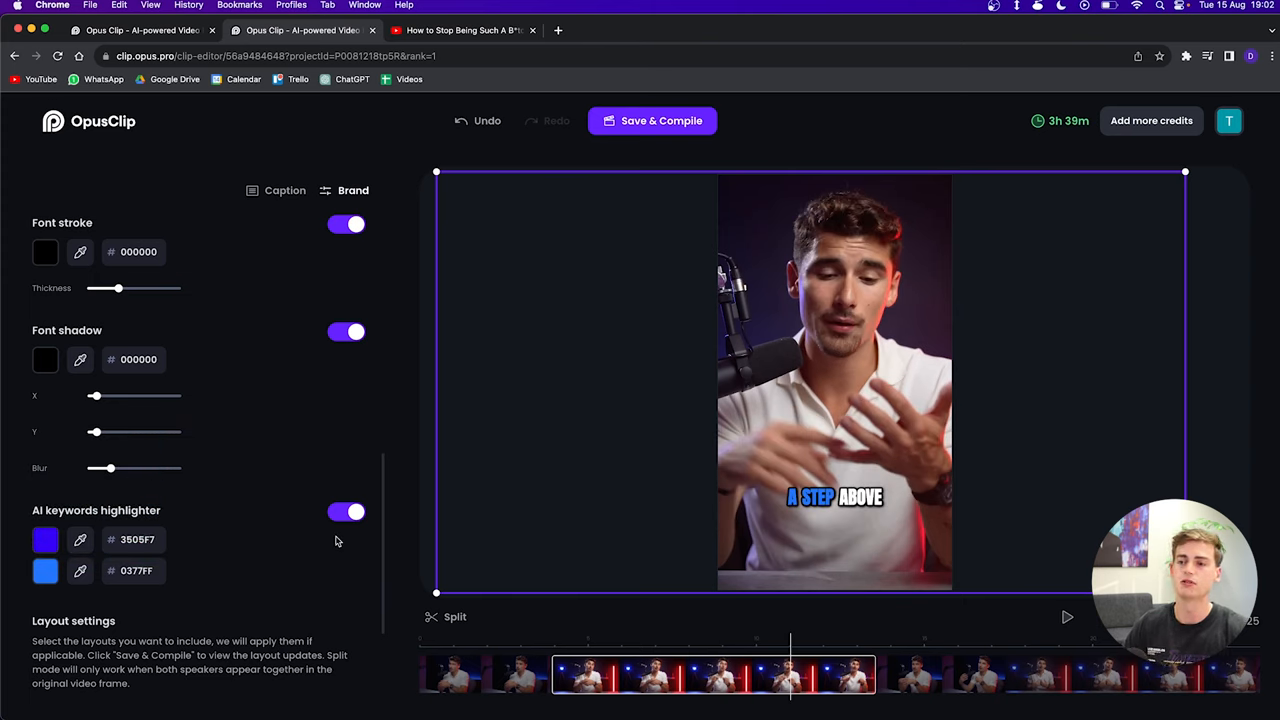
{"action": "left_click", "coordinate": [652, 120]}
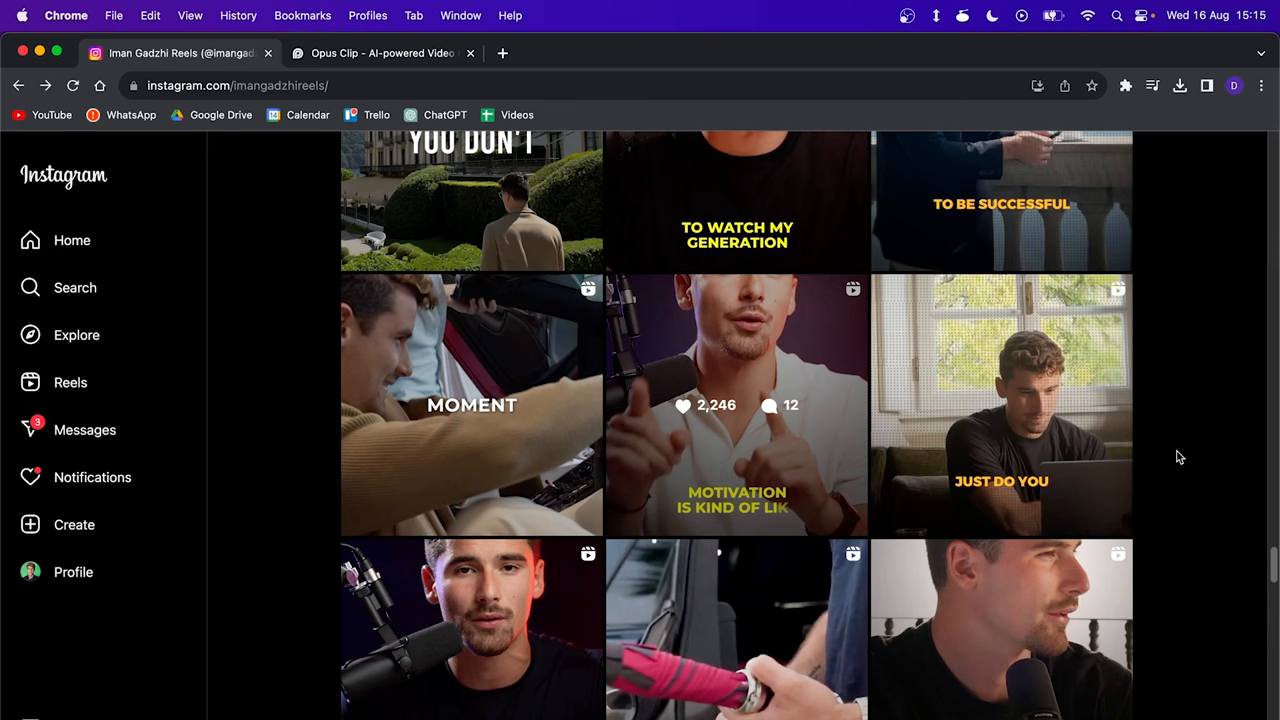
Watch an editor-made Instagram reel, then play the restyled OpusClip preview for comparison
{"action": "left_click", "coordinate": [736, 404]}
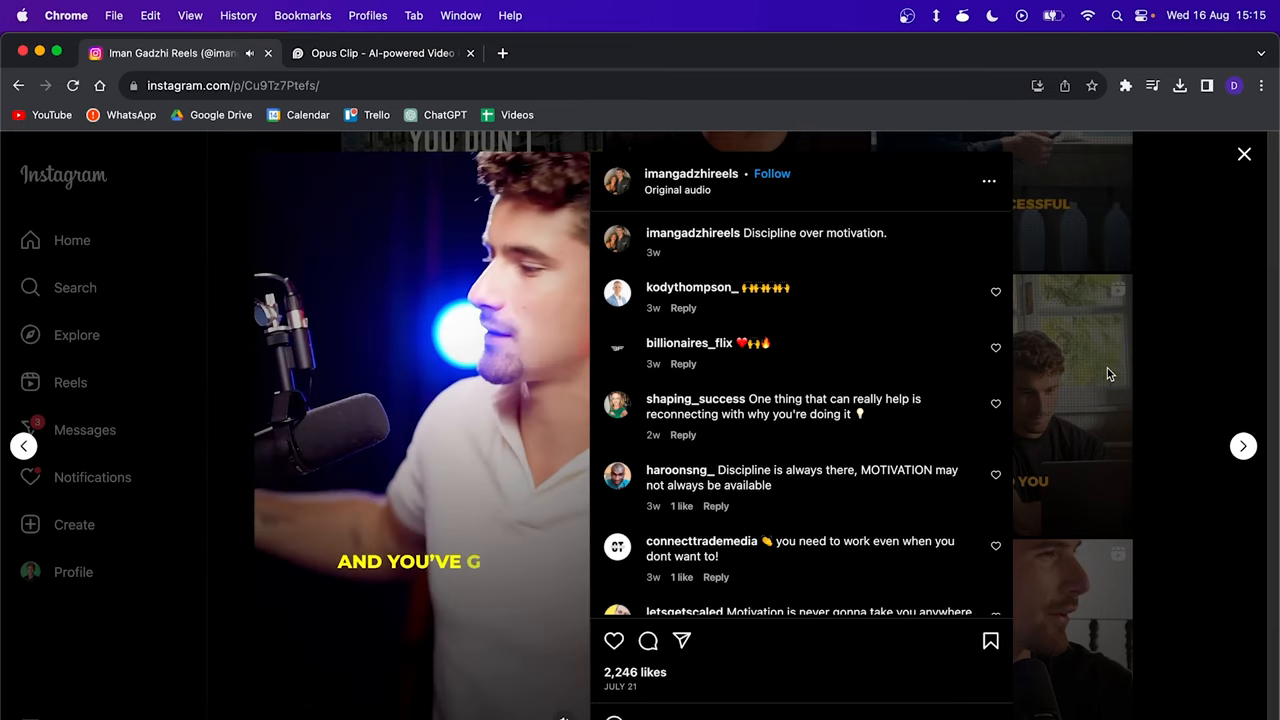
{"action": "left_click", "coordinate": [382, 52]}
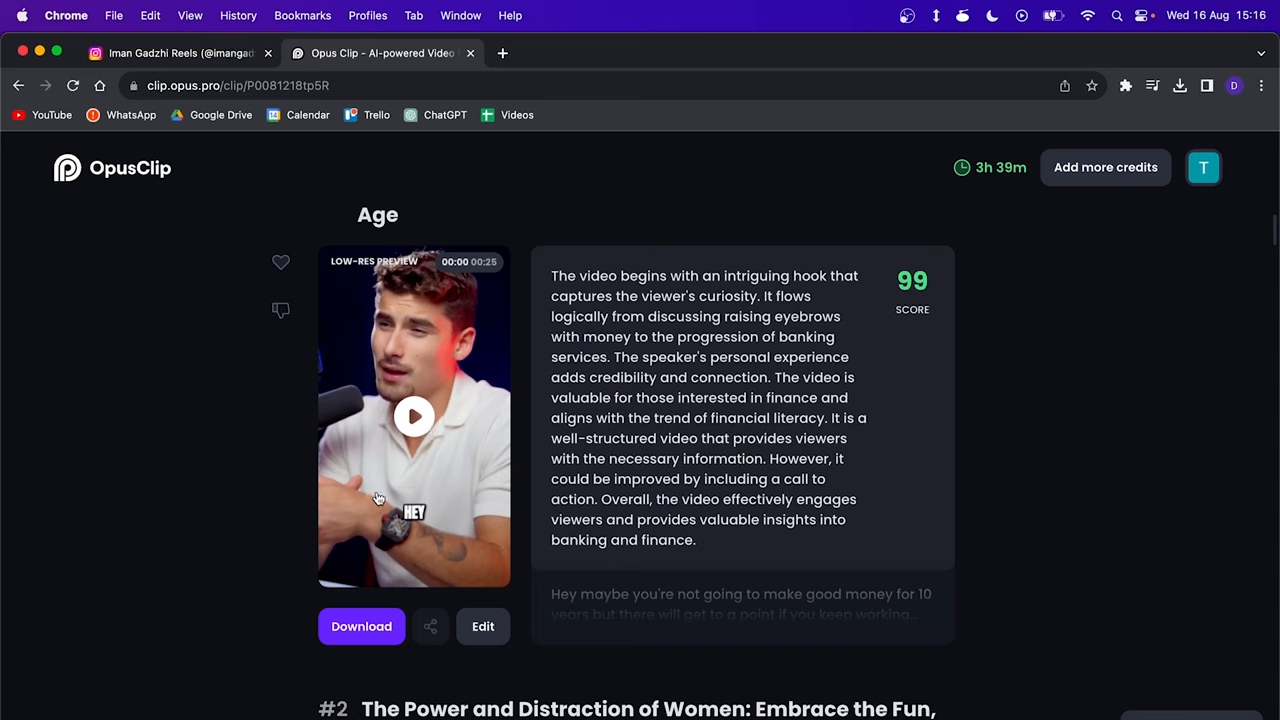
{"action": "left_click", "coordinate": [414, 416]}
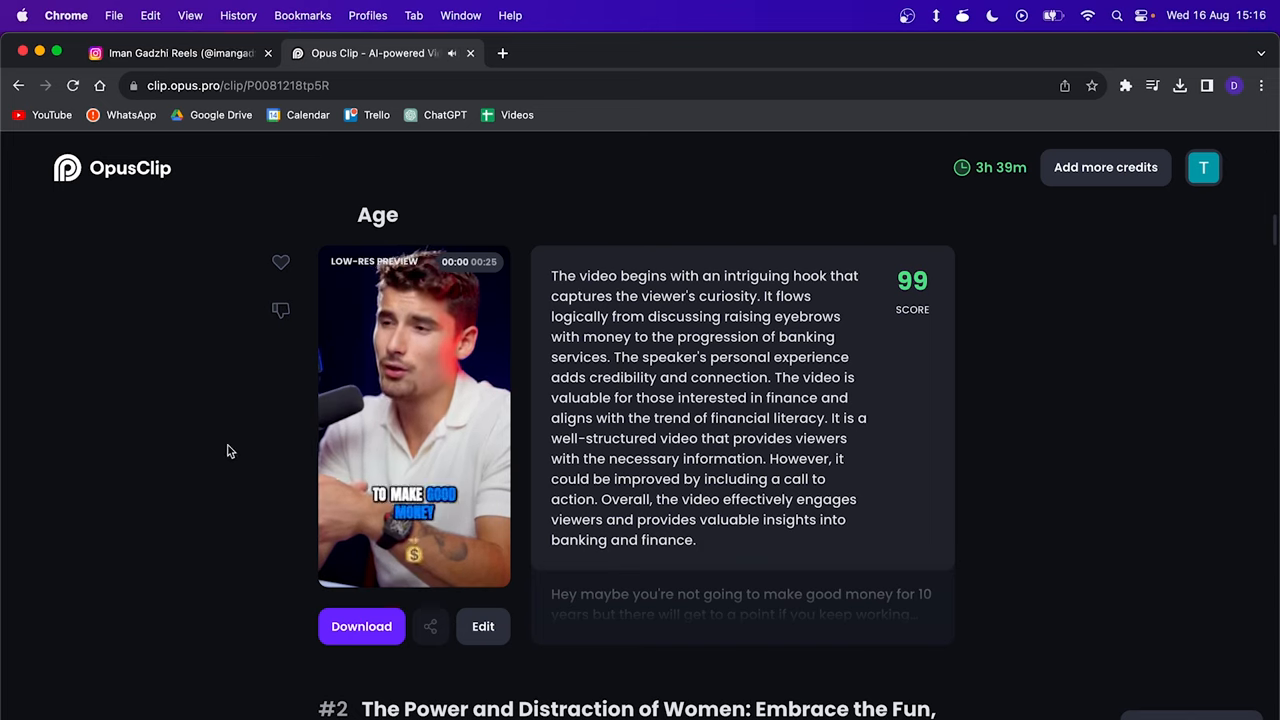